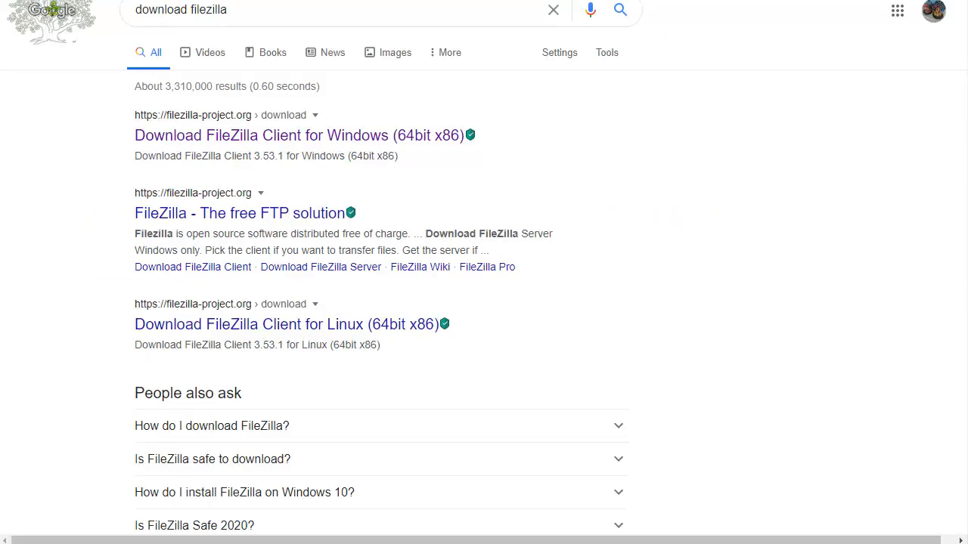
mouse_move(603, 177)
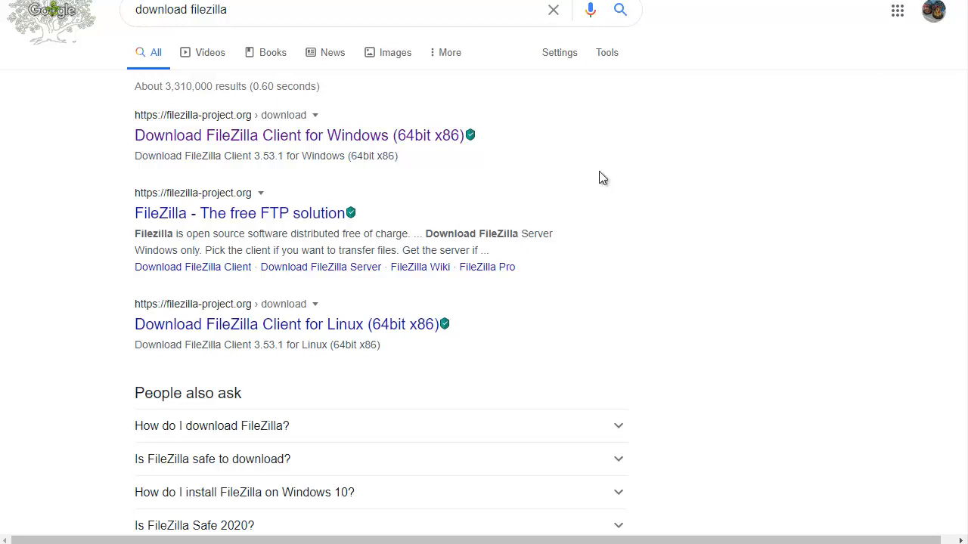
mouse_move(527, 145)
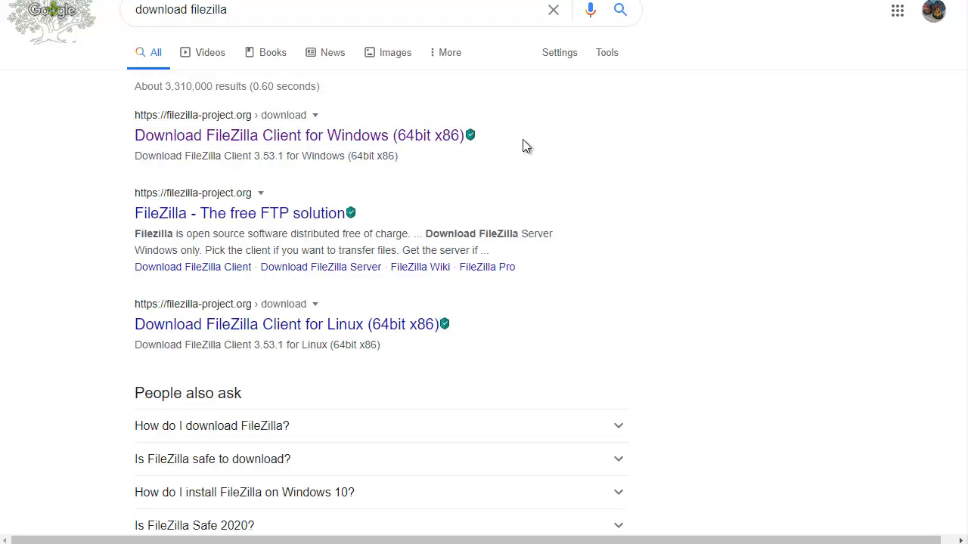
mouse_move(121, 70)
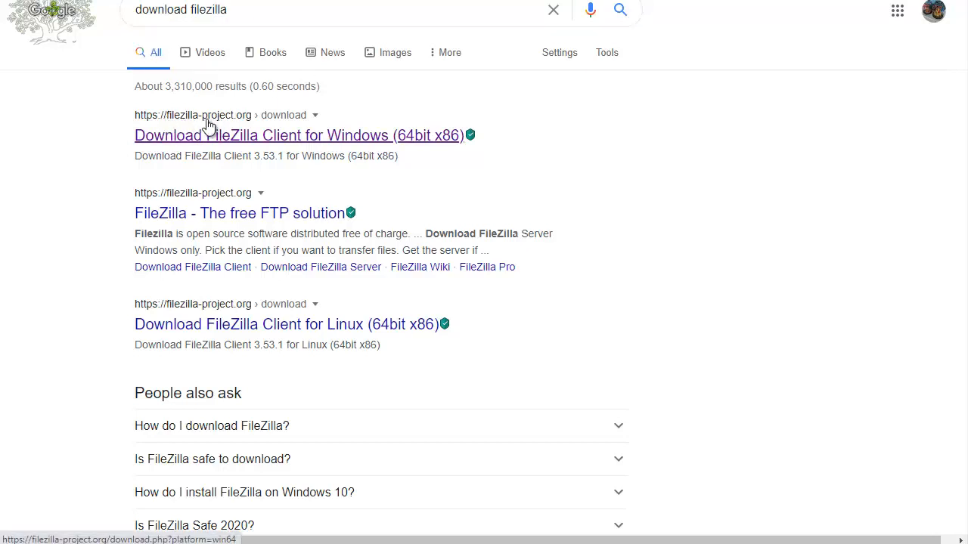
mouse_move(306, 121)
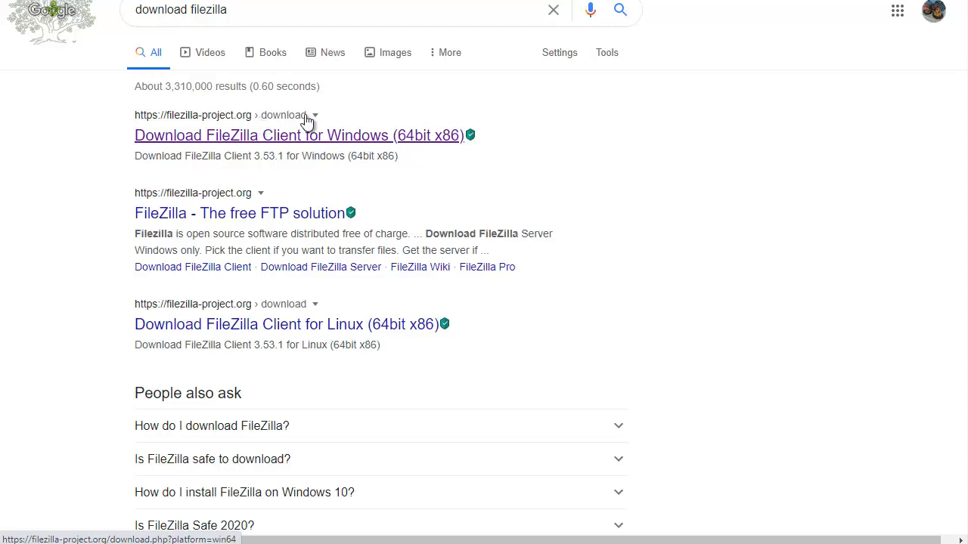
Open the 'Download FileZilla Client for Windows' result from the Google results.
left_click(299, 135)
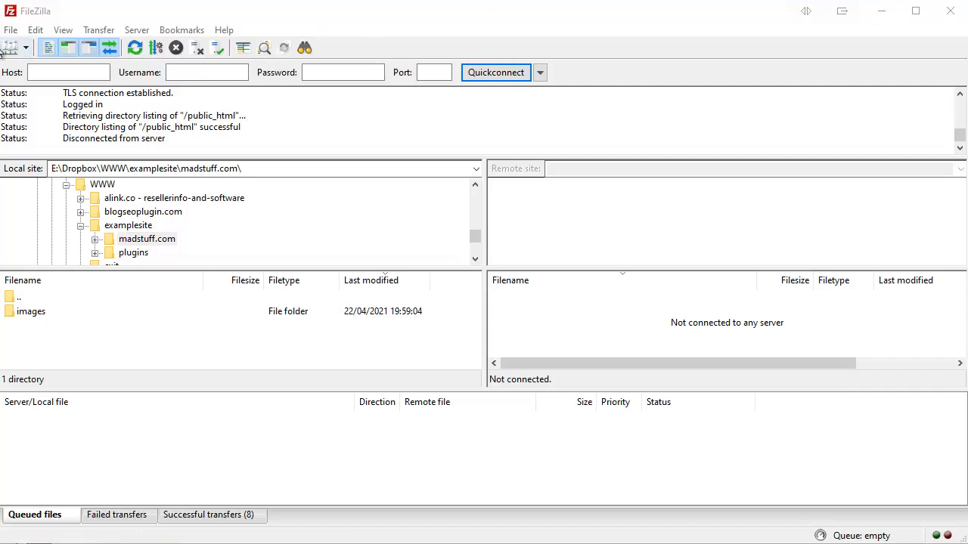
mouse_move(11, 47)
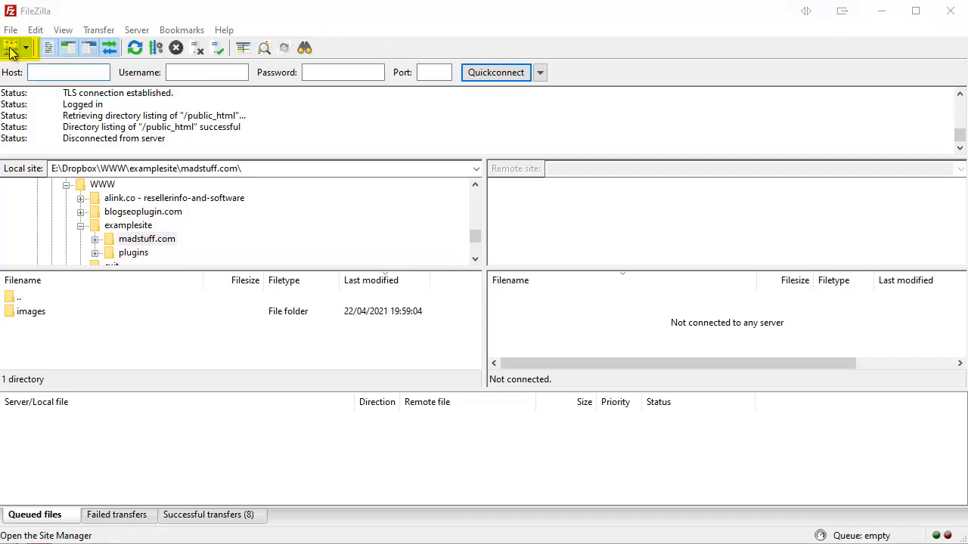
Open Site Manager showing the saved MadStuff.com site with host ftp.madstuff.com.
left_click(12, 48)
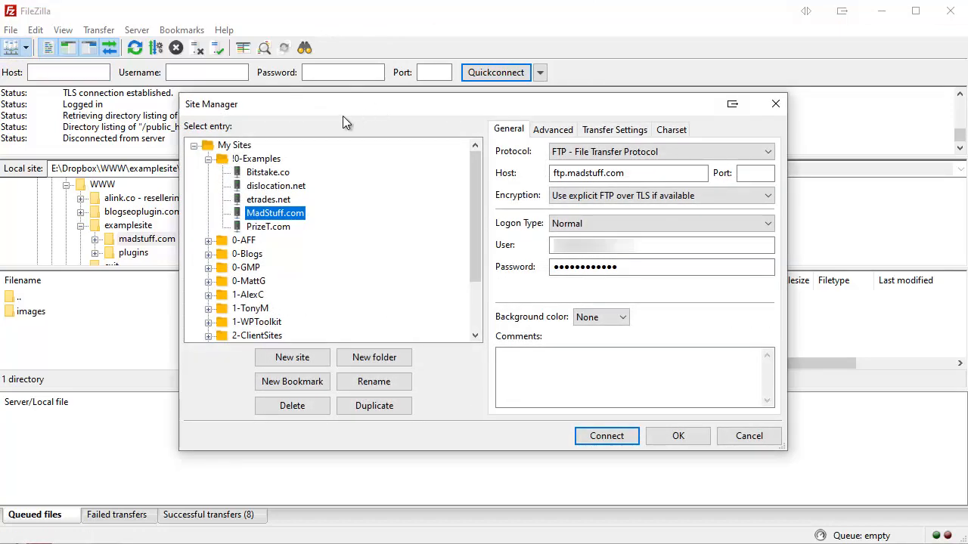
mouse_move(378, 115)
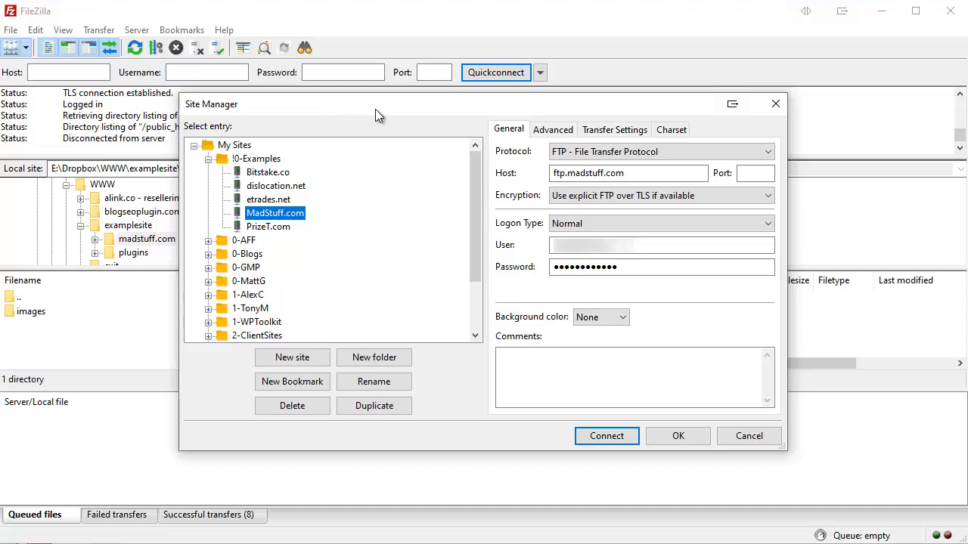
mouse_move(377, 342)
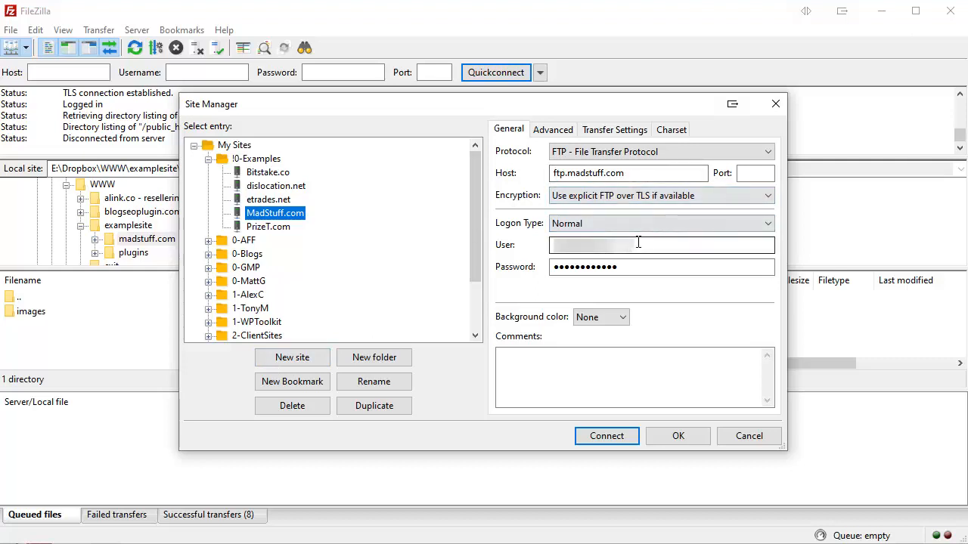
mouse_move(662, 237)
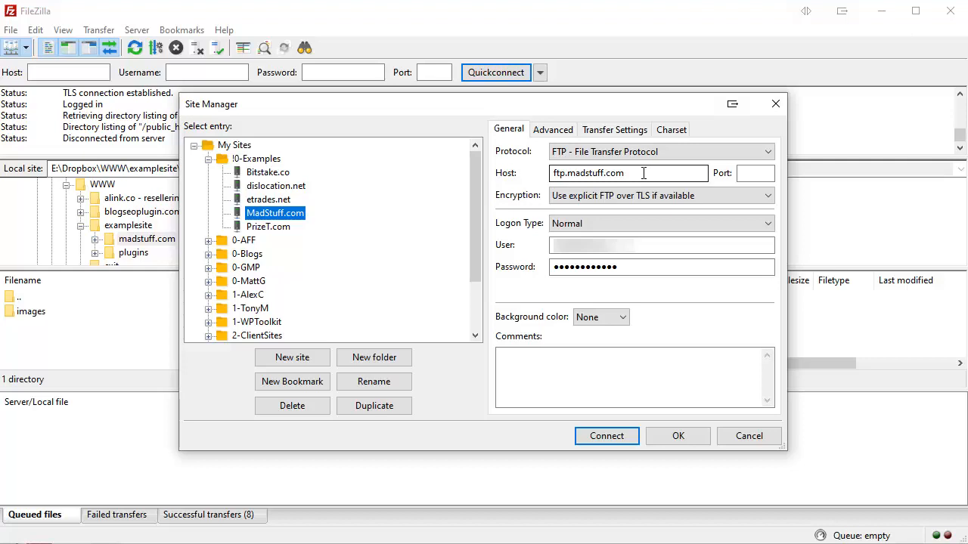
mouse_move(638, 166)
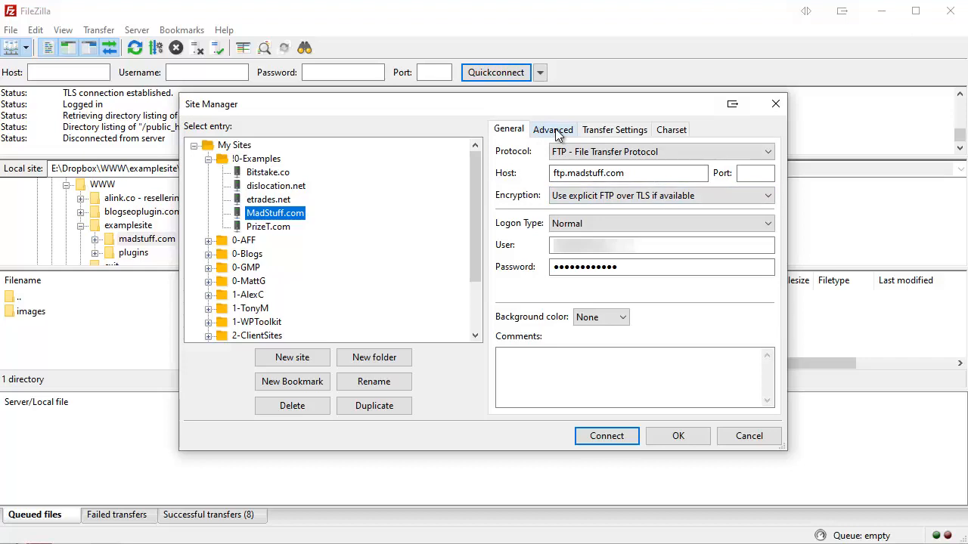
View MadStuff.com's Advanced settings: local examplesite\madstuff.com, remote /public_html.
left_click(552, 129)
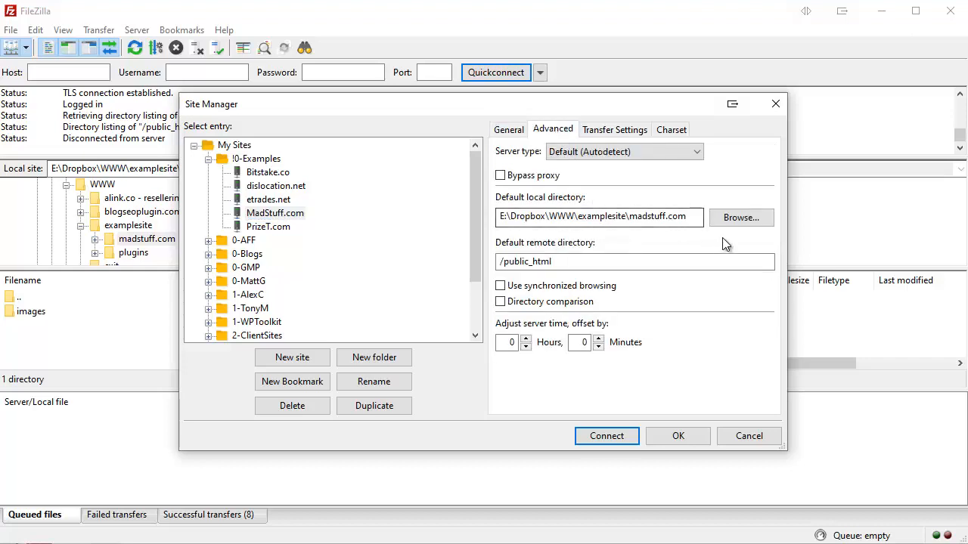
mouse_move(713, 248)
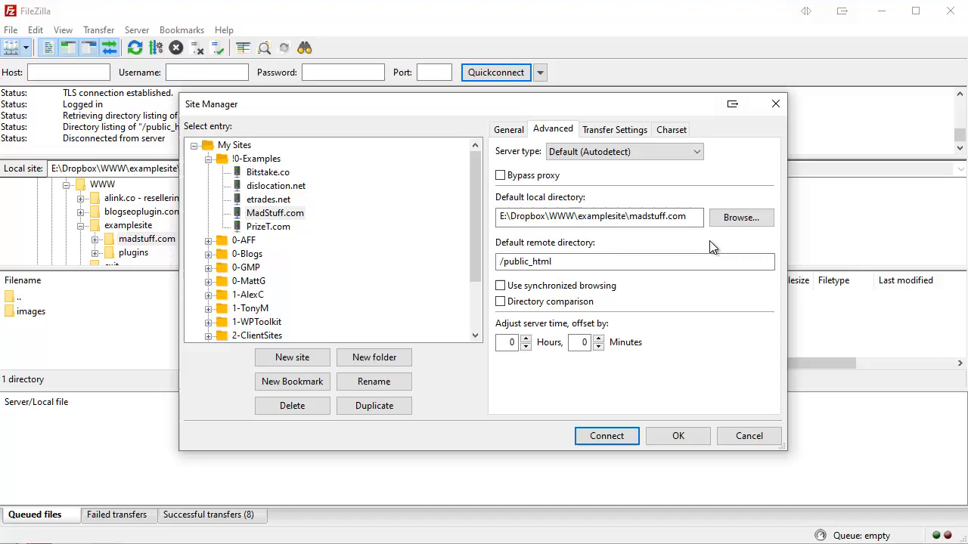
mouse_move(694, 248)
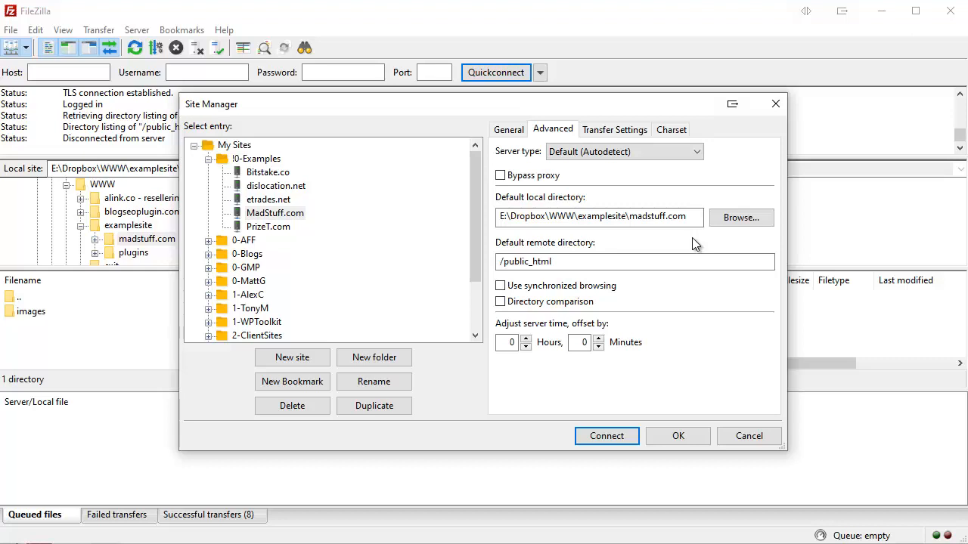
mouse_move(703, 242)
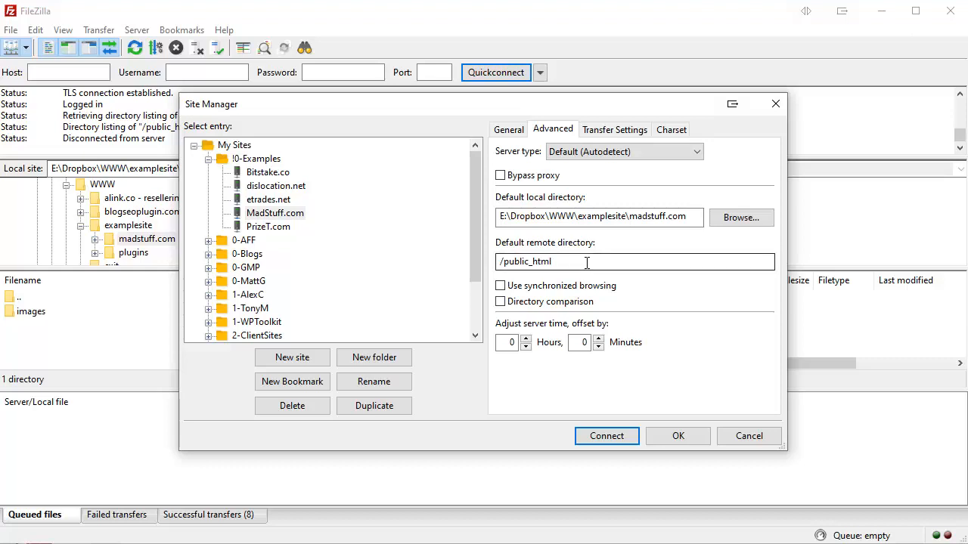
mouse_move(593, 262)
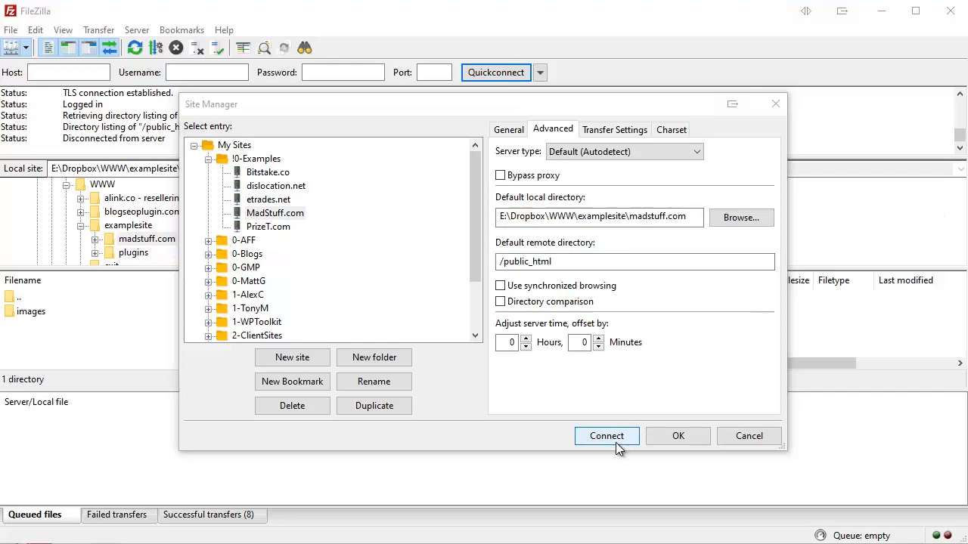
Connect to MadStuff.com, list /public_html, and select the wp-content folder.
left_click(606, 436)
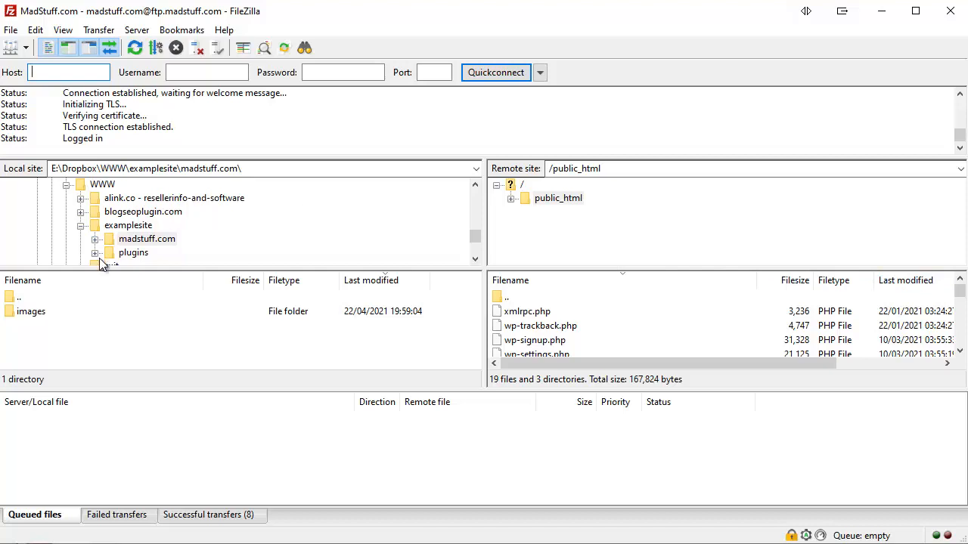
mouse_move(212, 211)
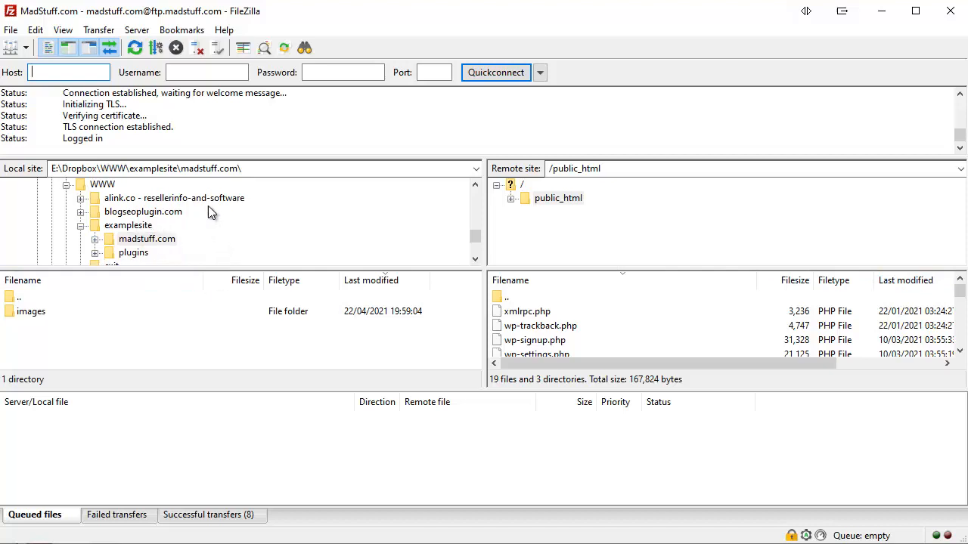
mouse_move(189, 242)
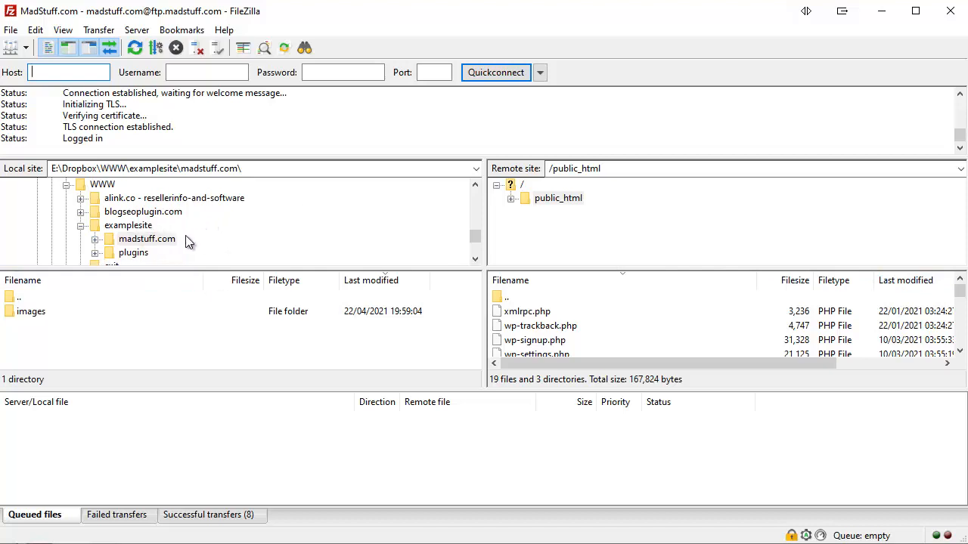
mouse_move(597, 235)
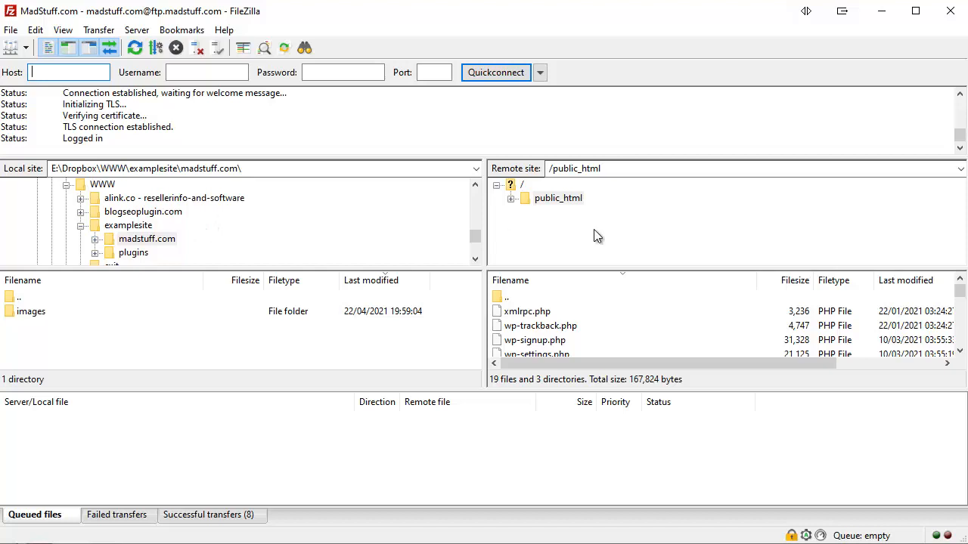
mouse_move(542, 226)
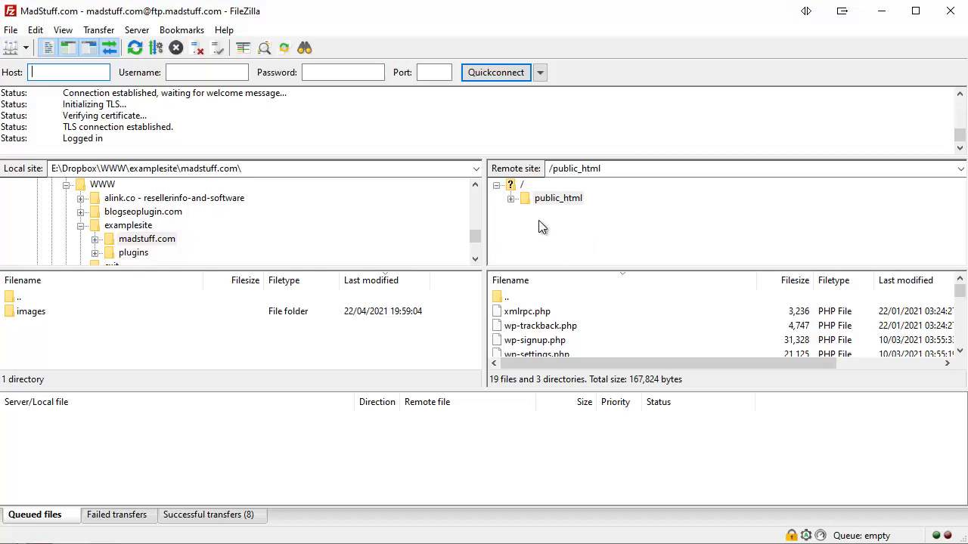
left_click(511, 185)
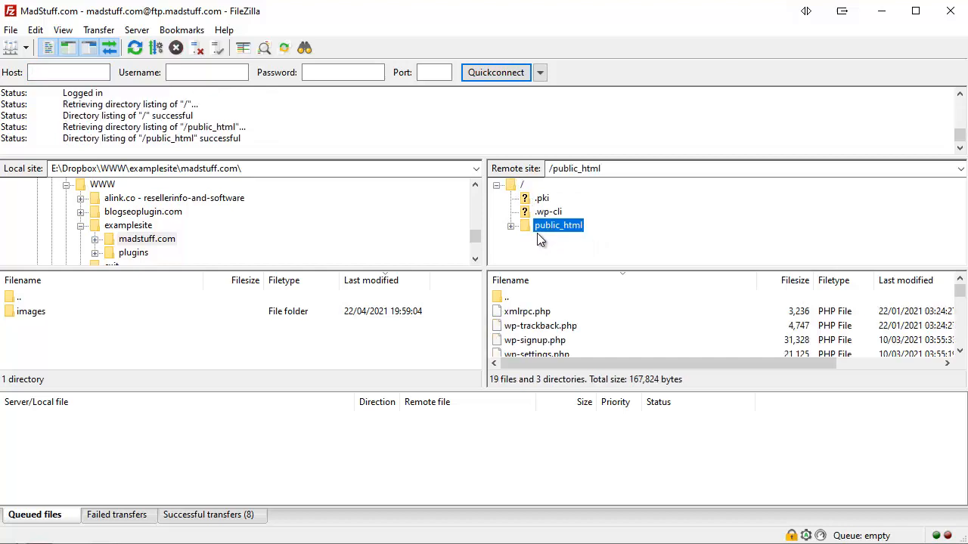
mouse_move(540, 244)
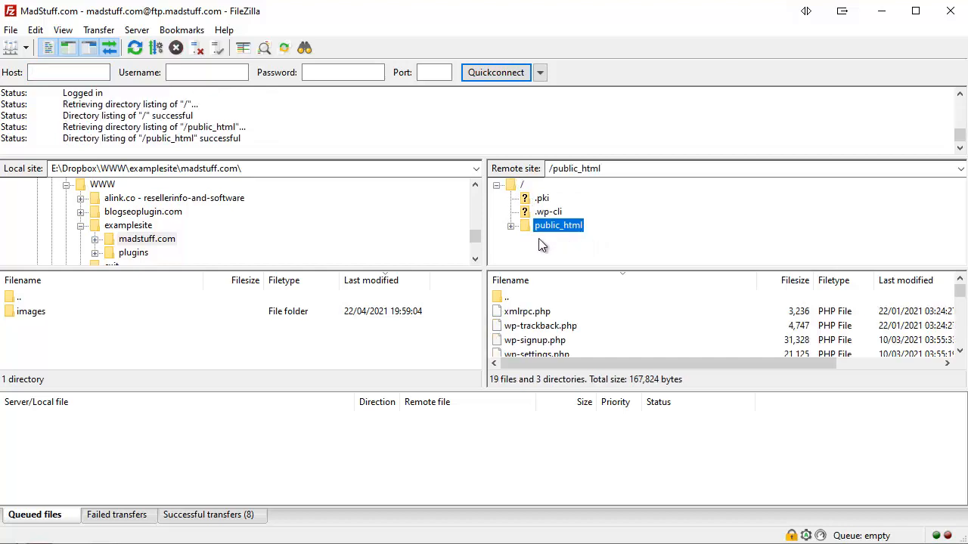
mouse_move(569, 262)
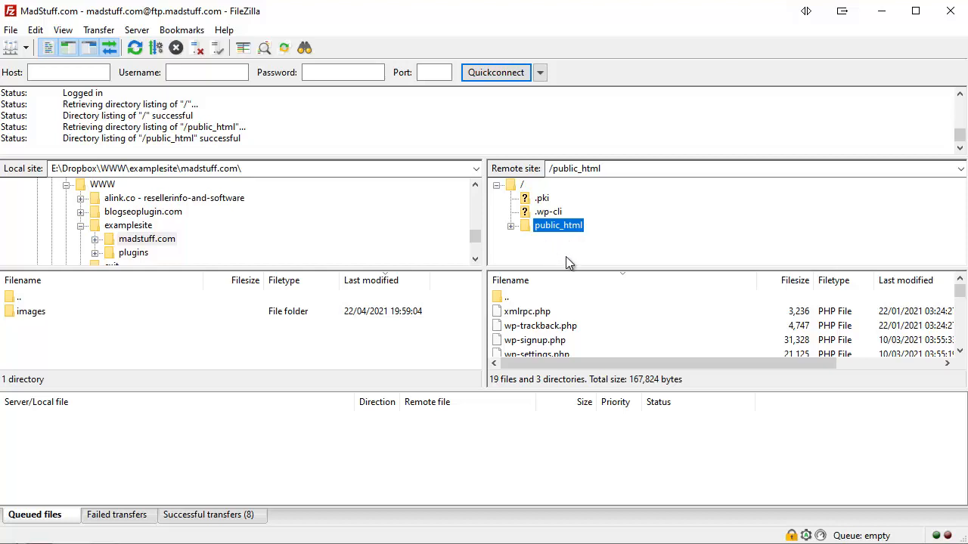
mouse_move(668, 400)
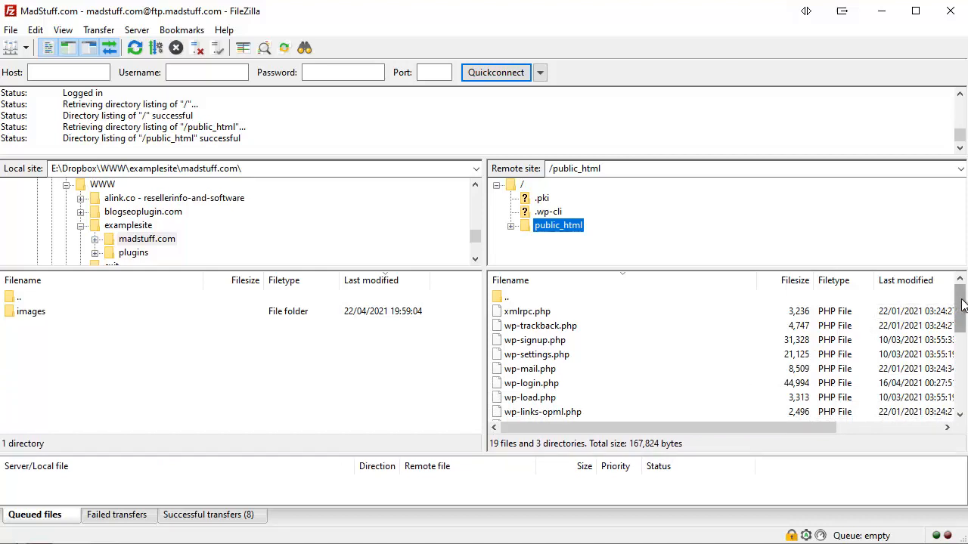
scroll("down", 3)
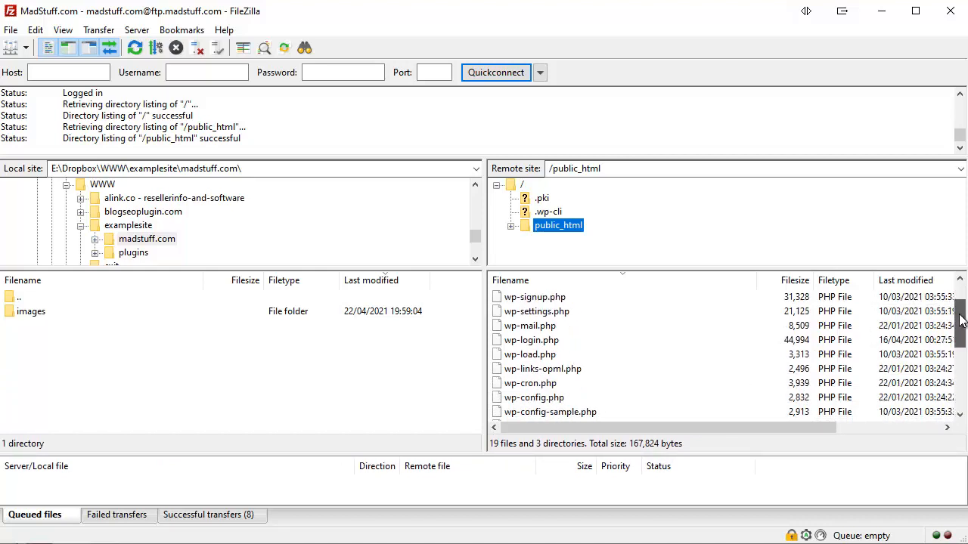
scroll("up", 3)
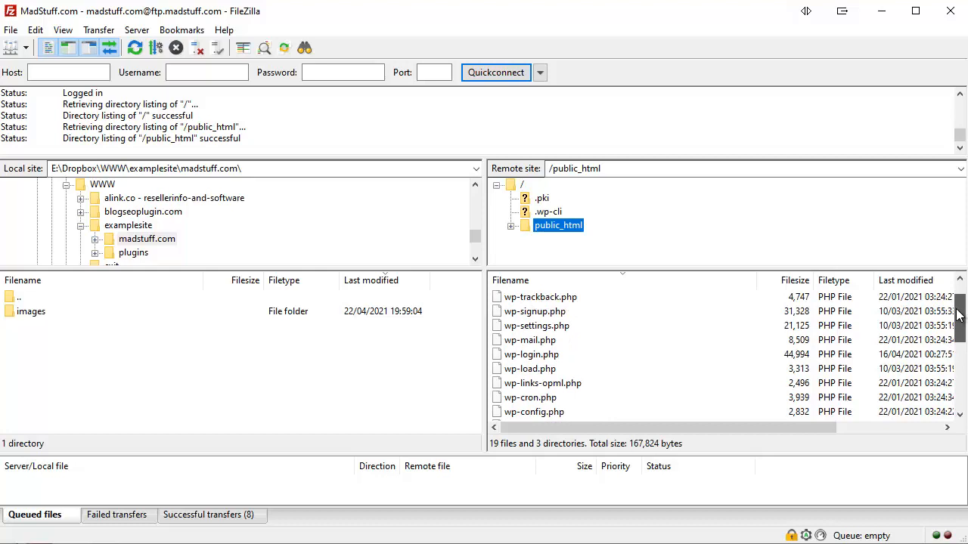
scroll("down", 3)
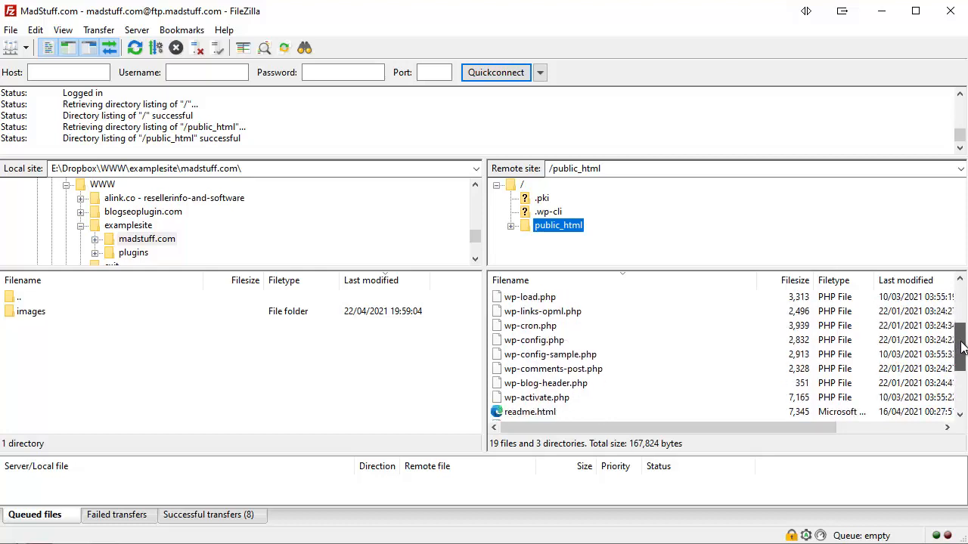
scroll("down", 3)
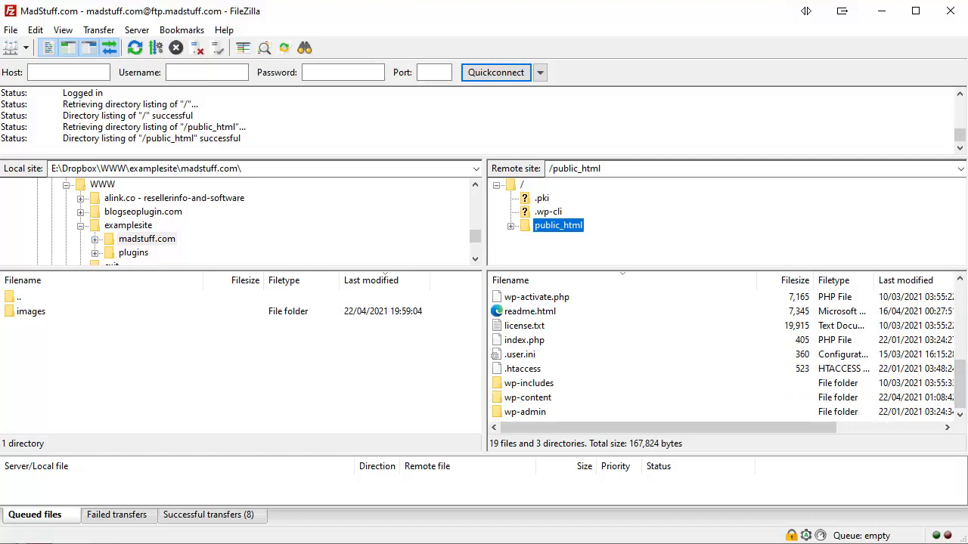
left_click(527, 397)
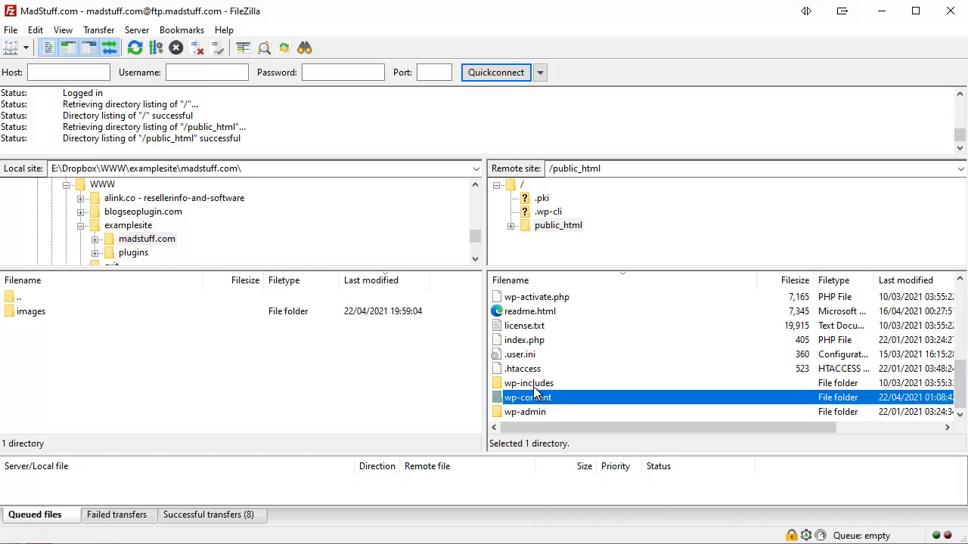
mouse_move(543, 417)
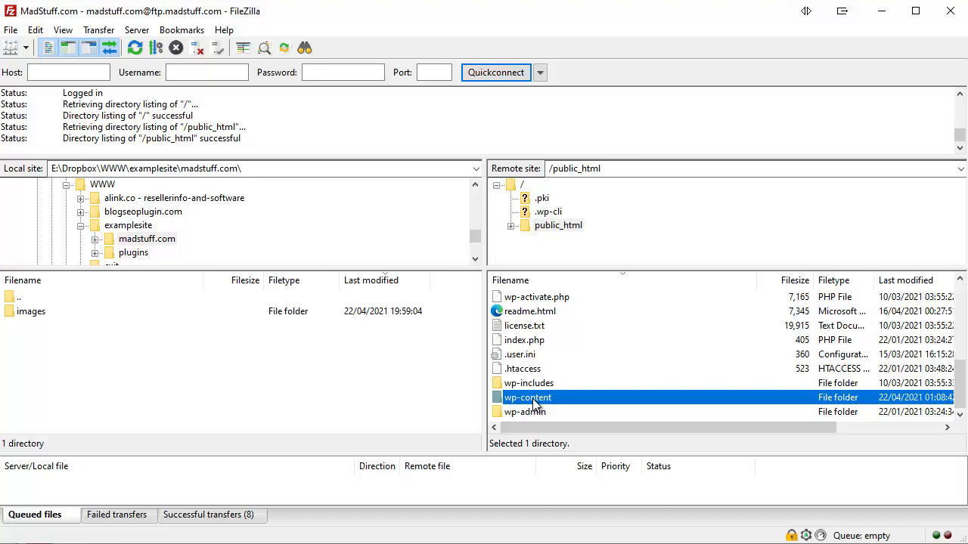
Open wp-content and rename its plugins folder to plugins-OFF.
double_click(528, 397)
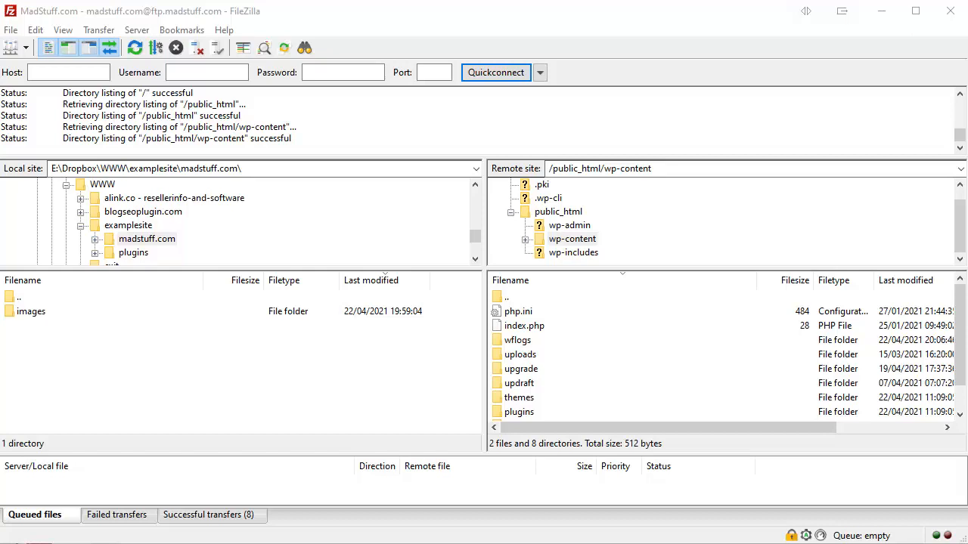
mouse_move(641, 356)
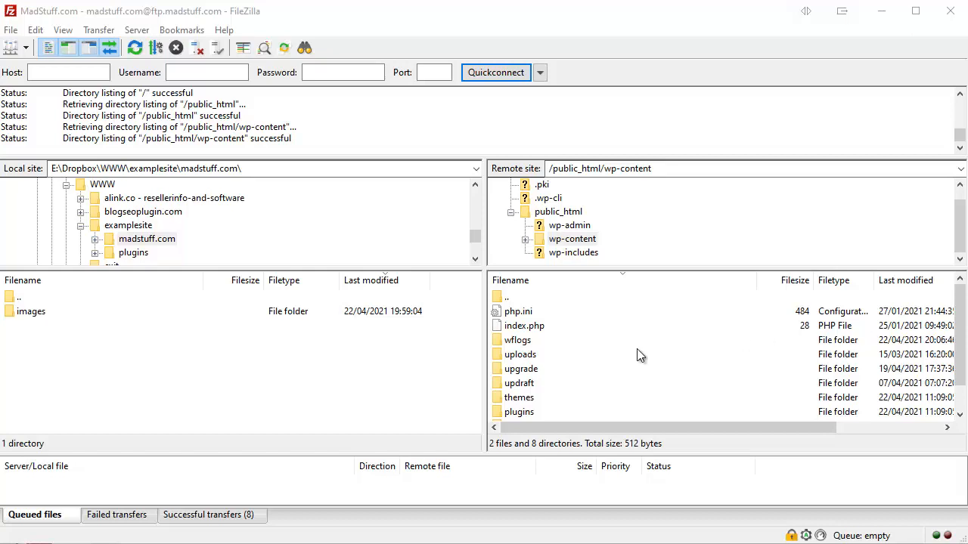
left_click(520, 412)
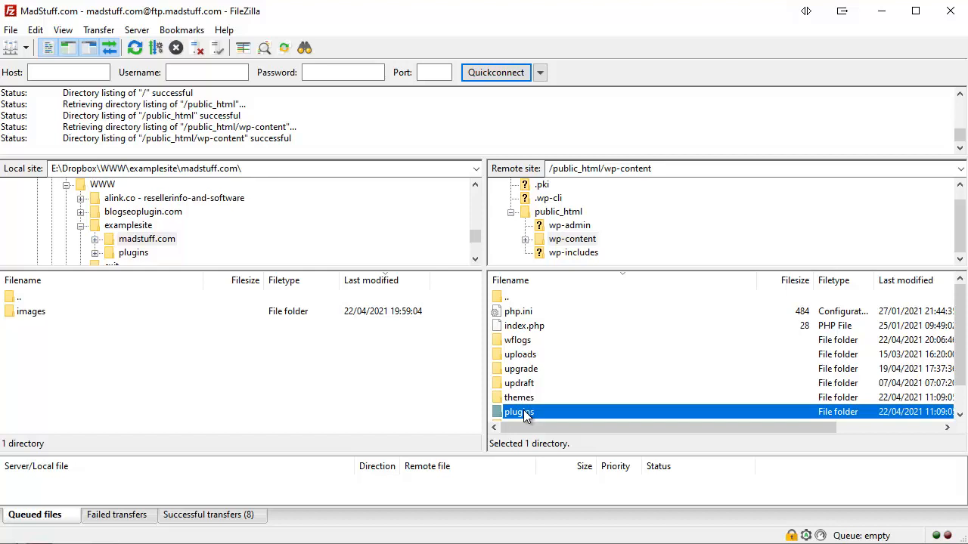
right_click(519, 412)
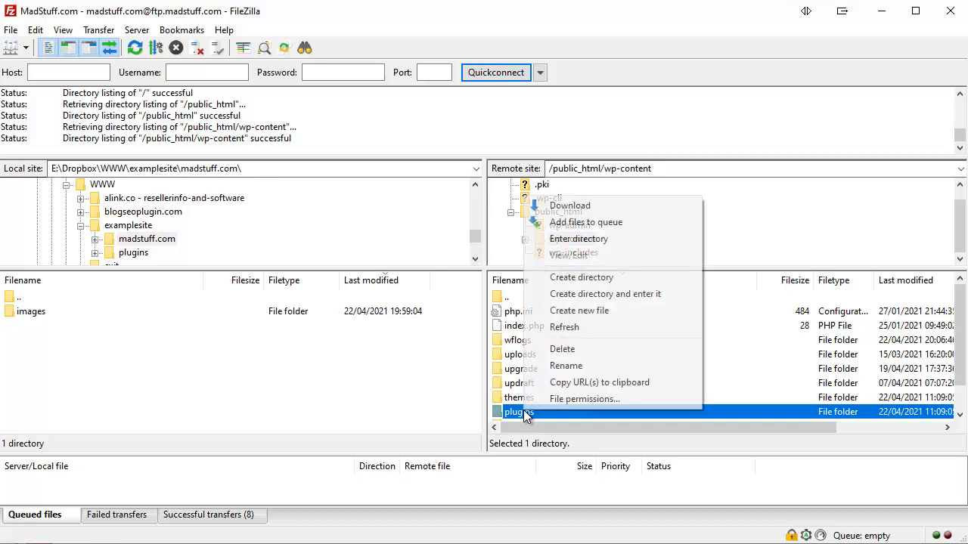
mouse_move(583, 398)
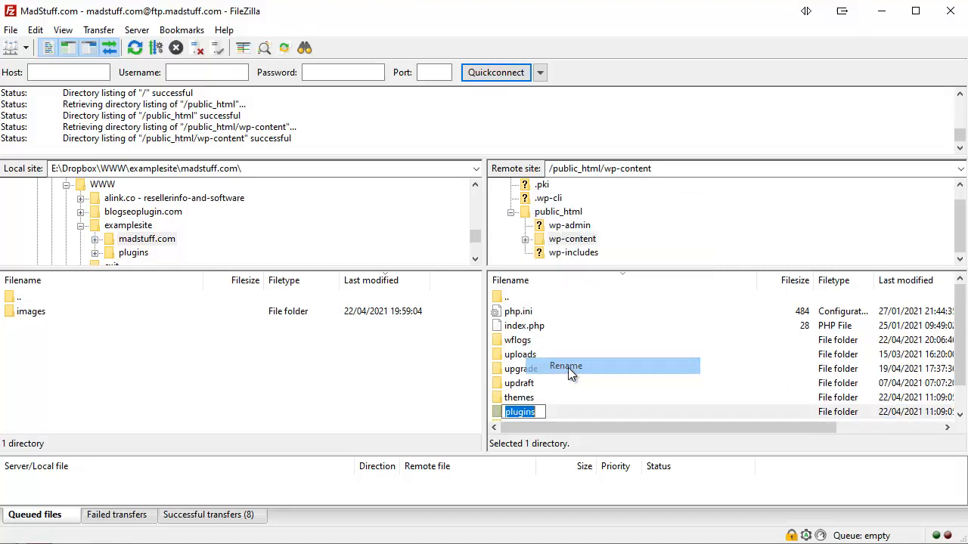
left_click(565, 366)
type("-OFF")
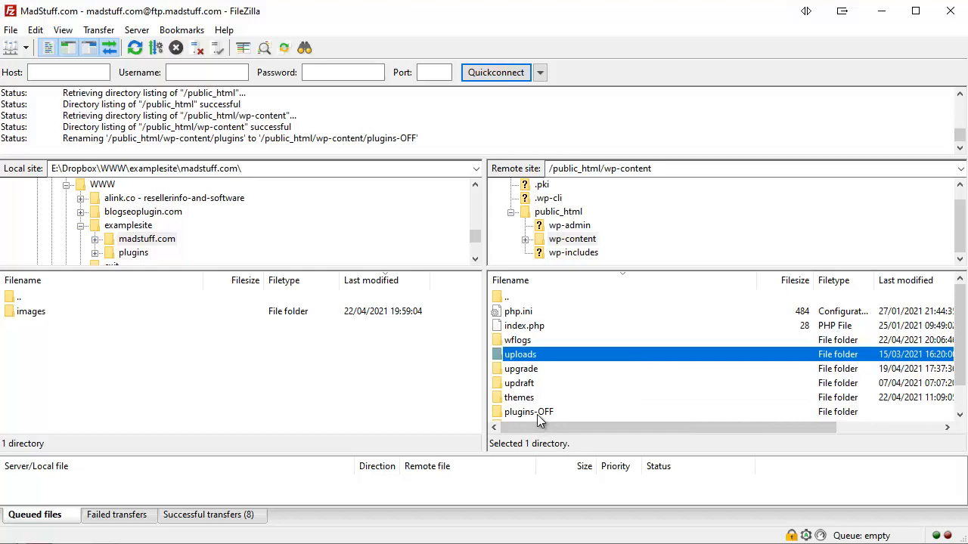
mouse_move(531, 418)
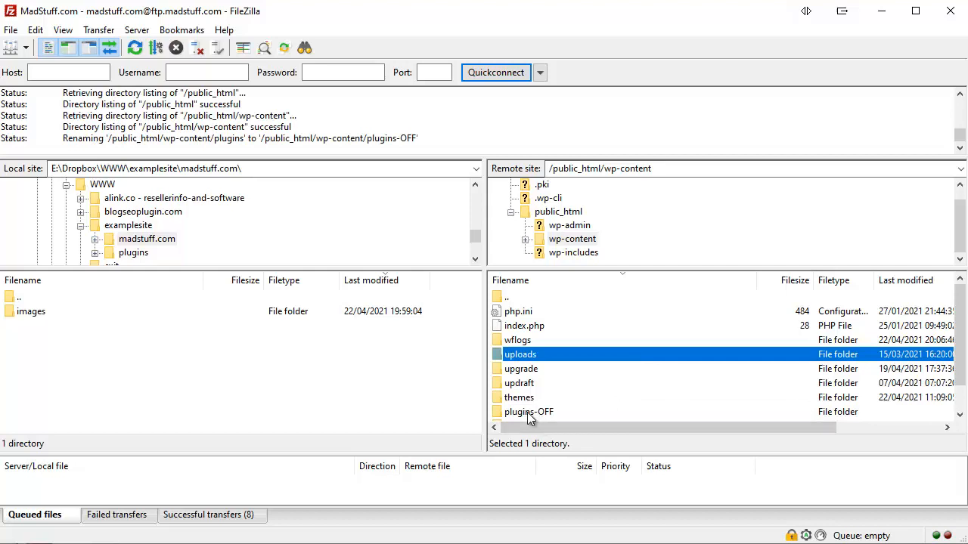
left_click(528, 411)
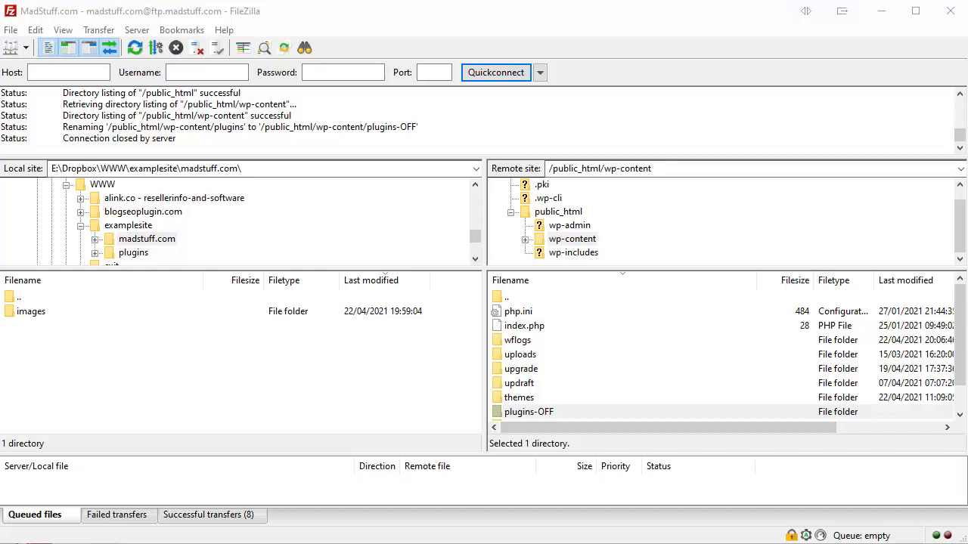
mouse_move(527, 406)
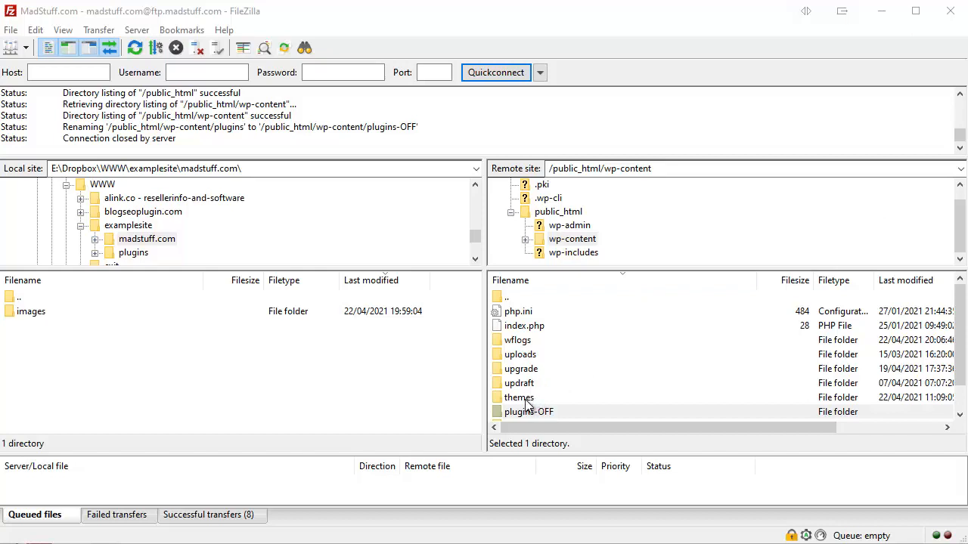
Open the themes folder in wp-content and select the oceanwp theme folder.
left_click(519, 397)
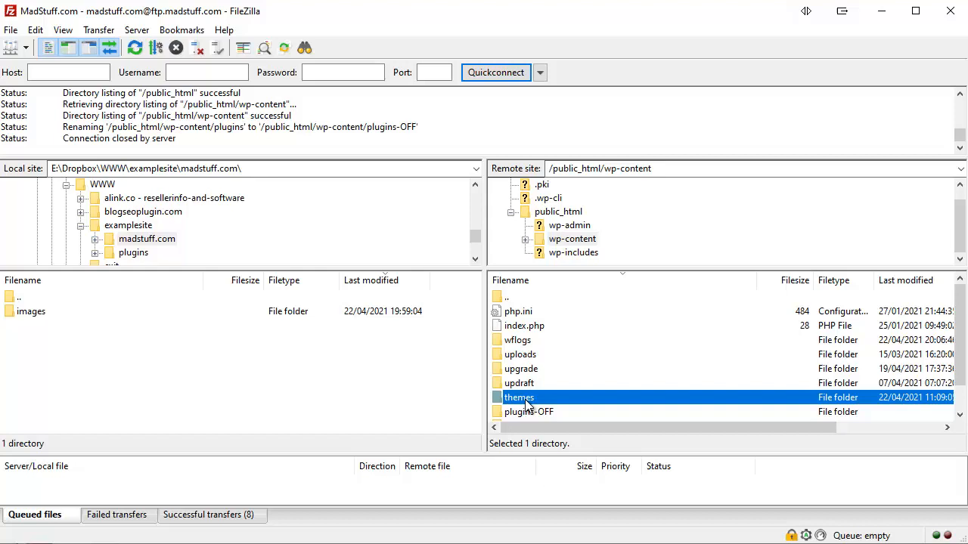
double_click(519, 397)
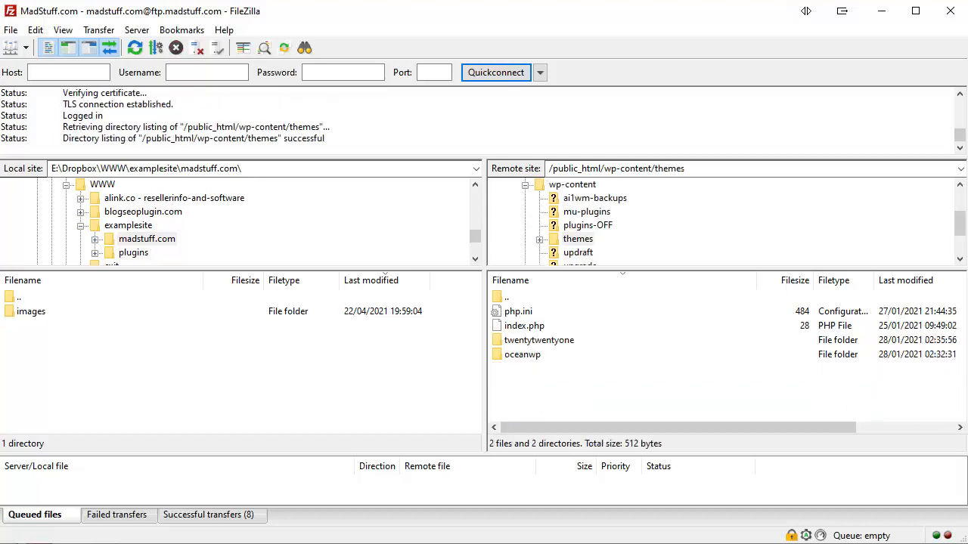
left_click(523, 354)
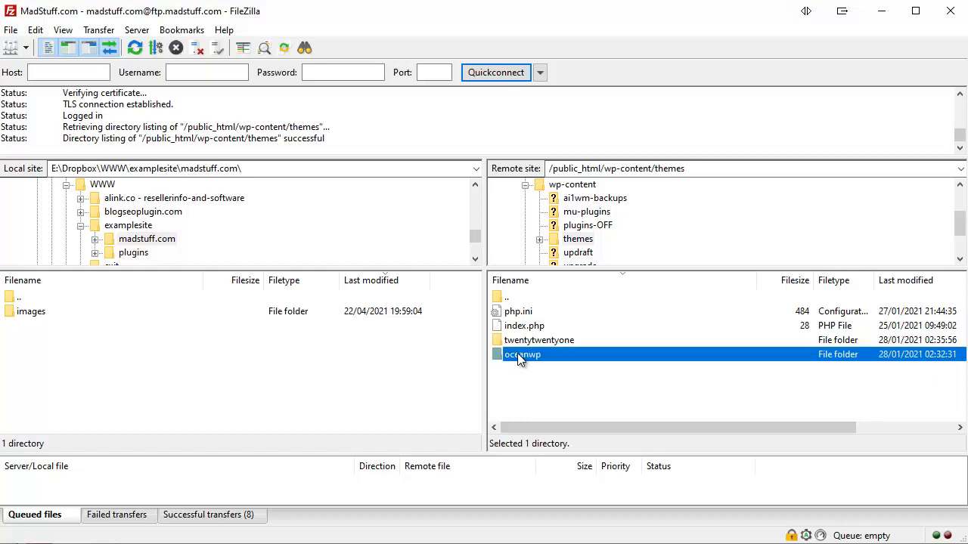
Rename the oceanwp theme folder by appending the -OFF suffix.
right_click(522, 354)
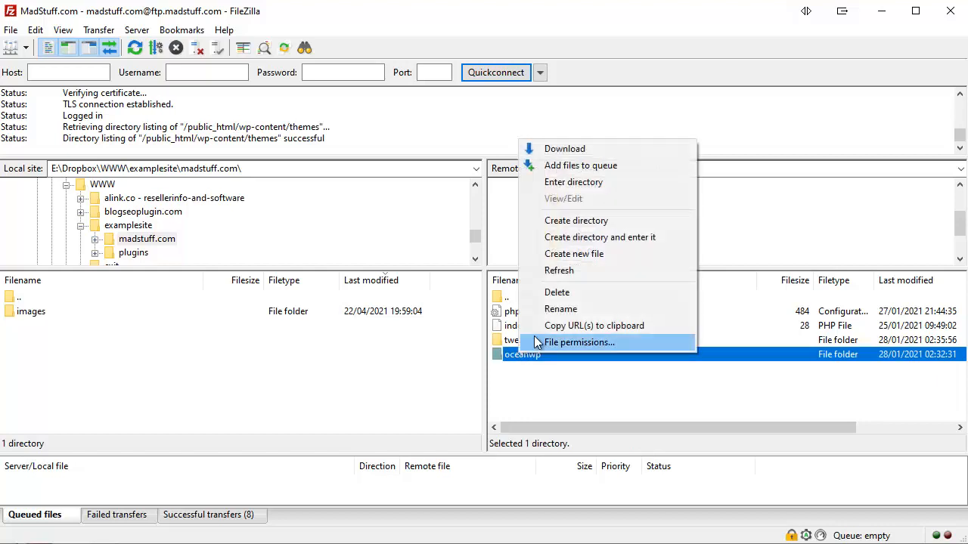
left_click(560, 308)
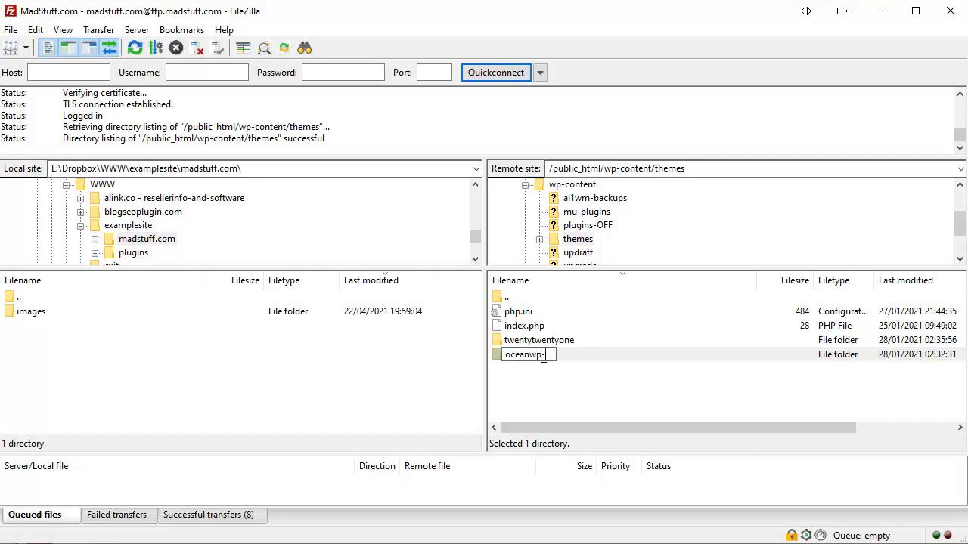
type("-OFF")
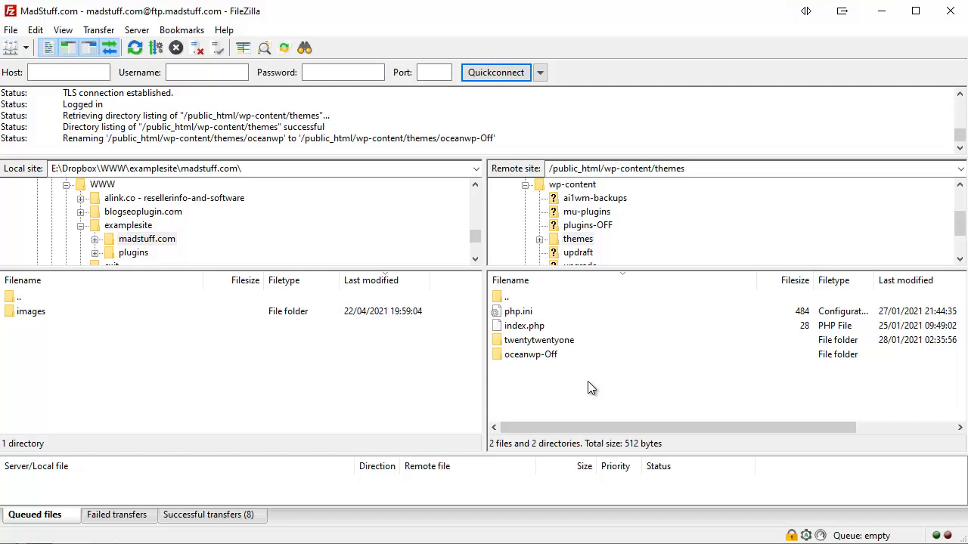
mouse_move(569, 348)
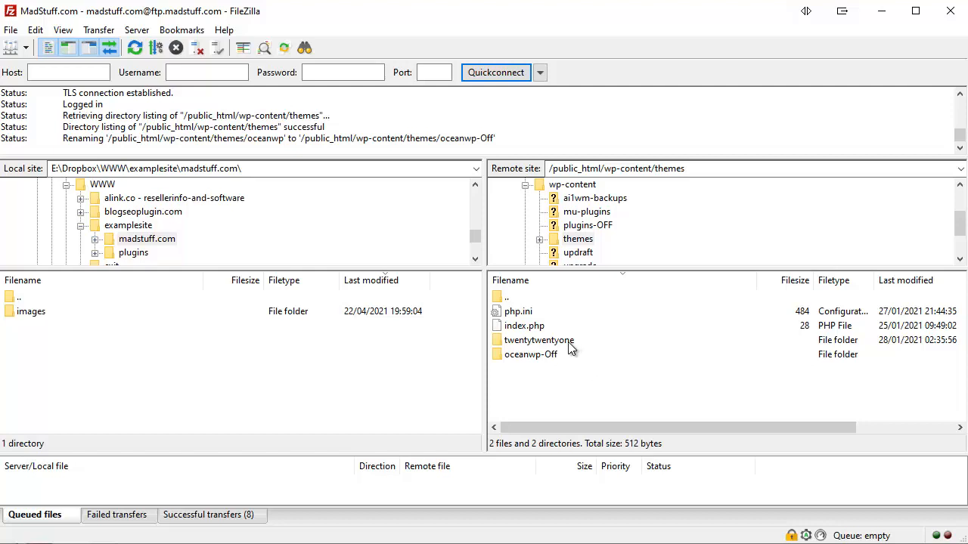
left_click(538, 339)
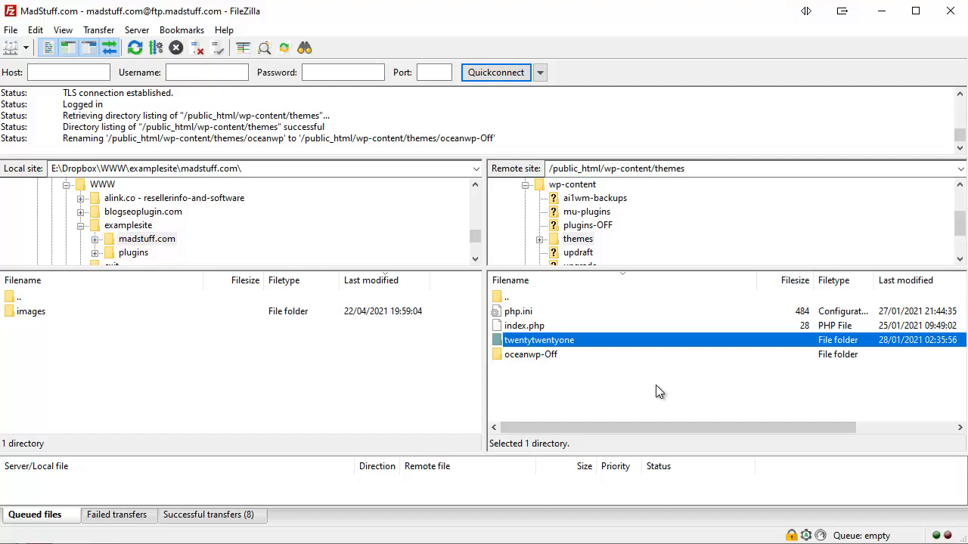
mouse_move(599, 382)
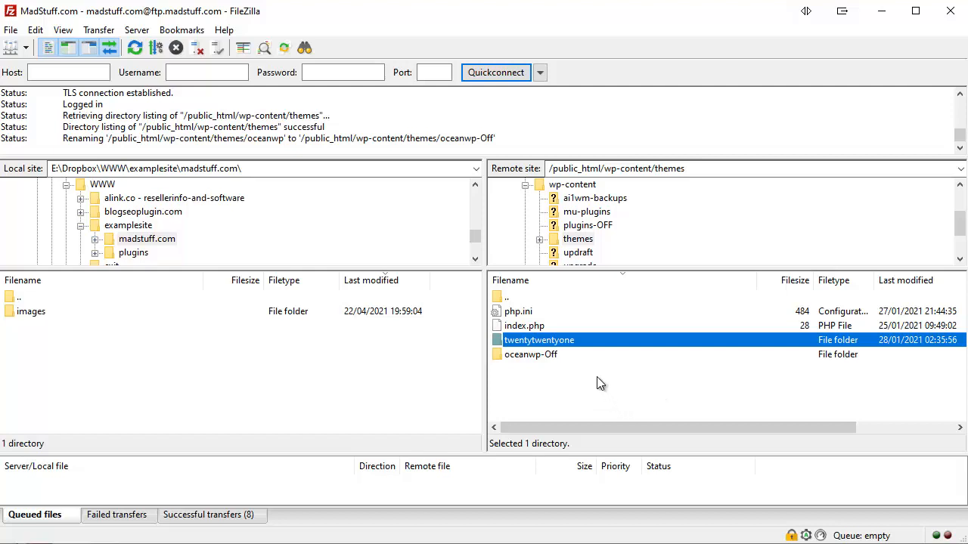
mouse_move(625, 401)
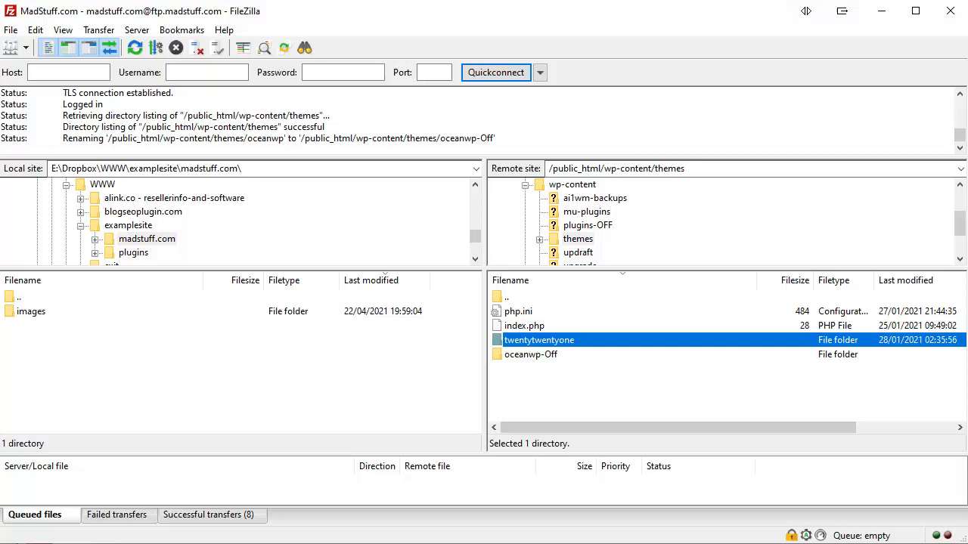
Select the oceanwp-Off folder and start renaming it back to oceanwp.
left_click(530, 354)
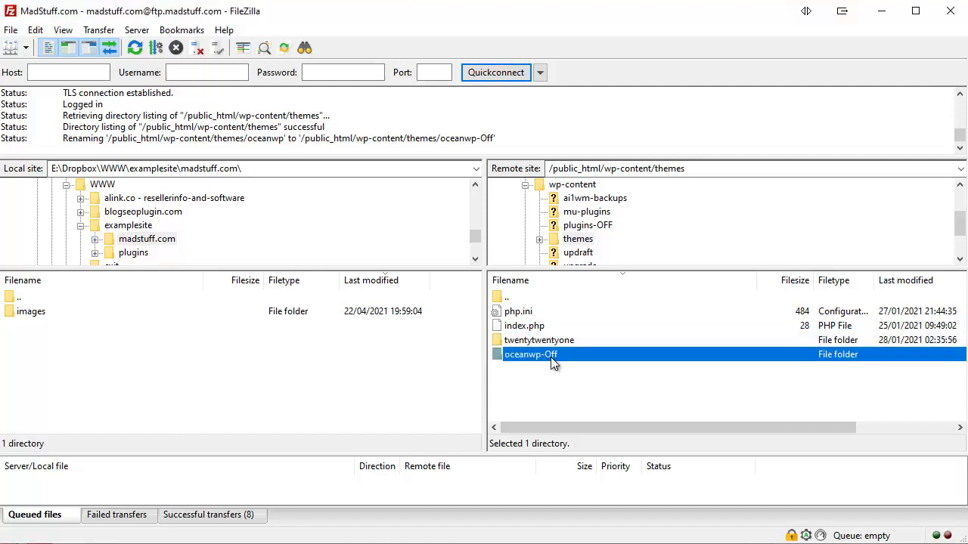
right_click(530, 353)
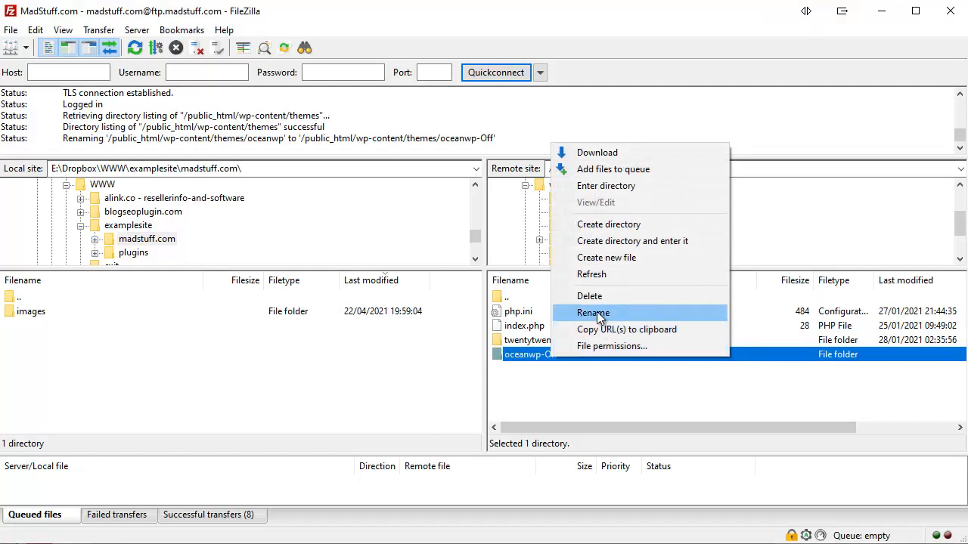
left_click(593, 313)
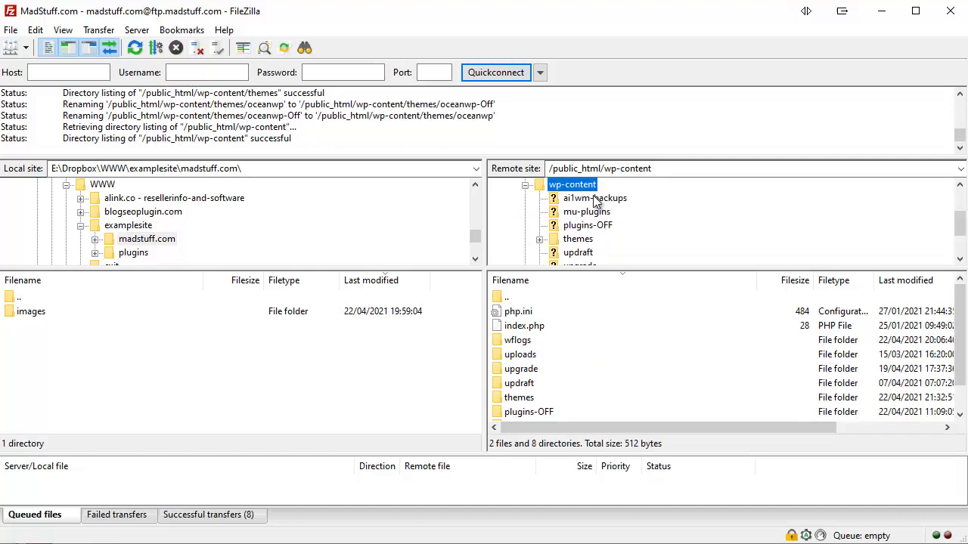
Open plugins-OFF and rename the wptrafficguard folder to wptrafficguard-Off.
left_click(528, 411)
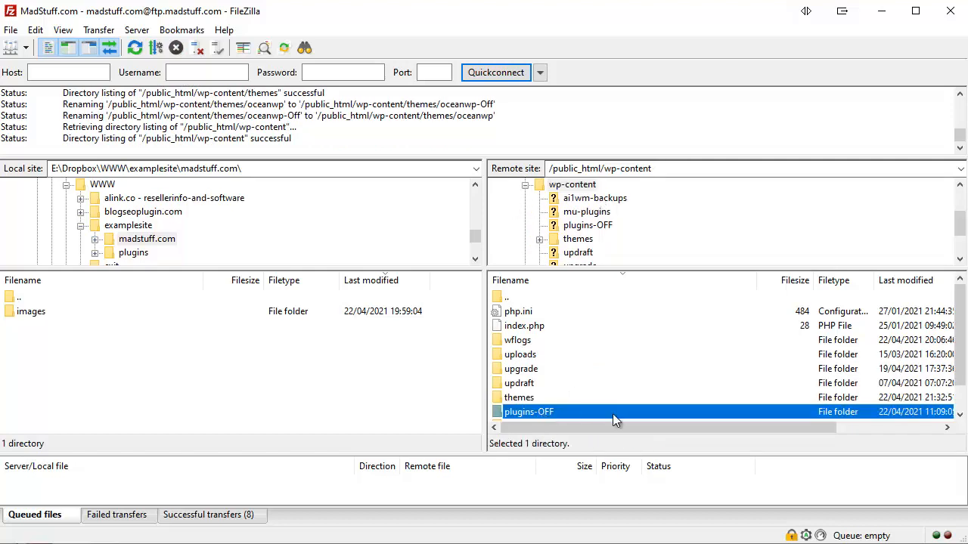
mouse_move(549, 418)
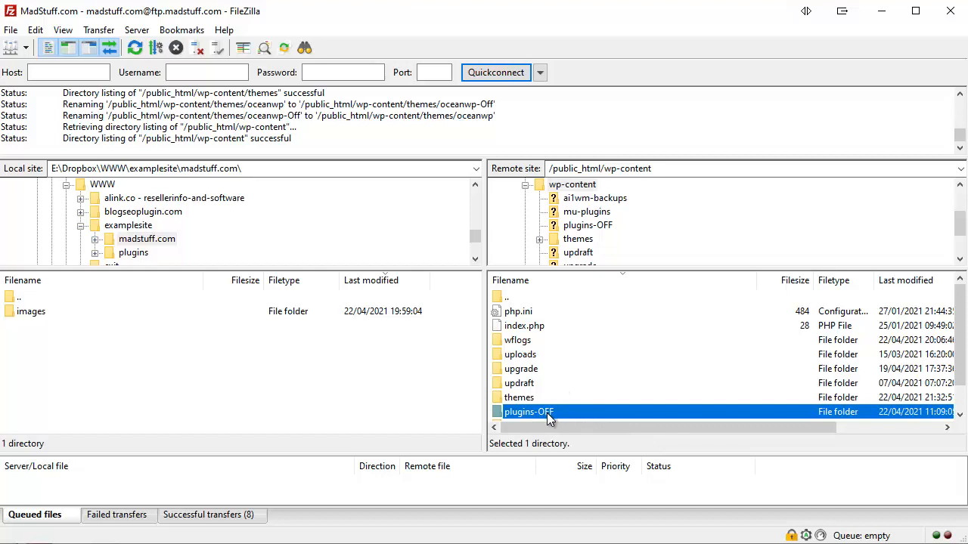
double_click(528, 411)
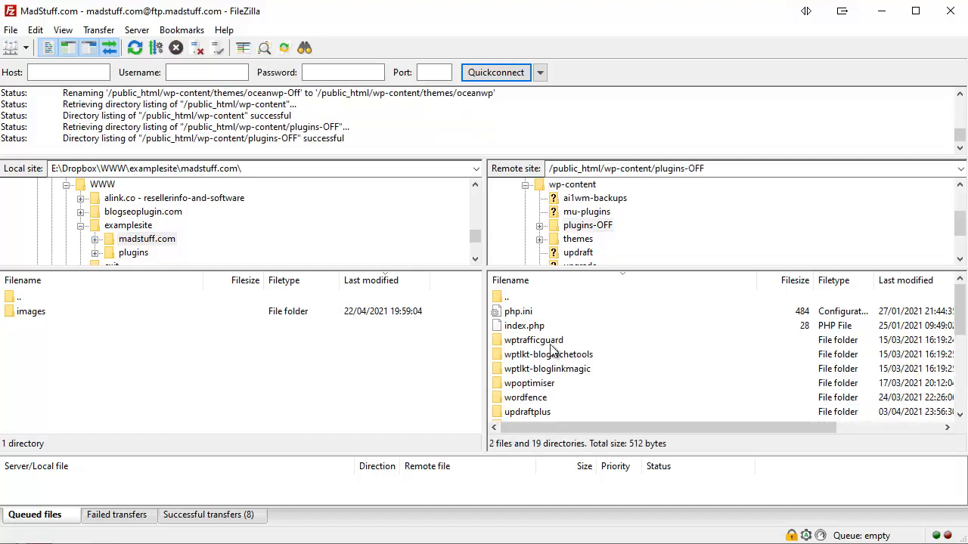
right_click(533, 340)
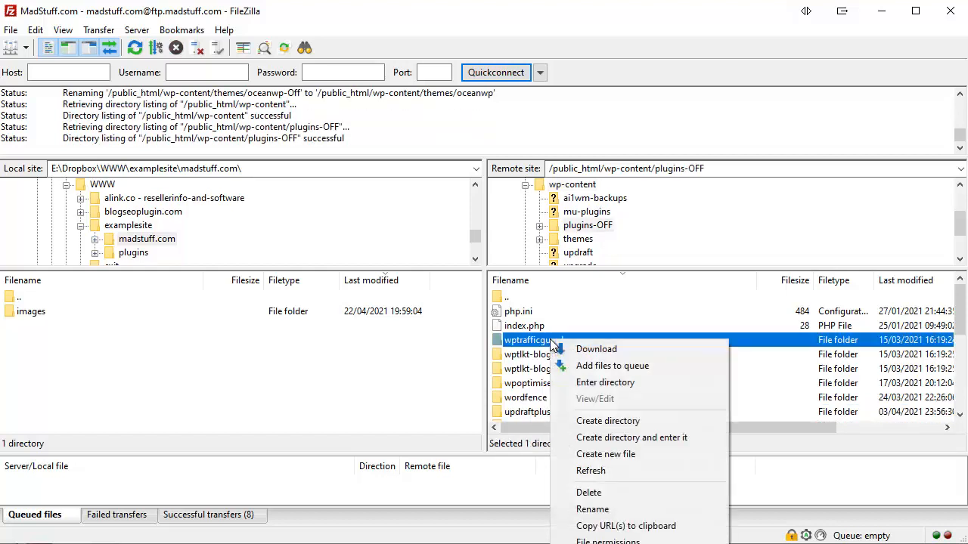
left_click(592, 509)
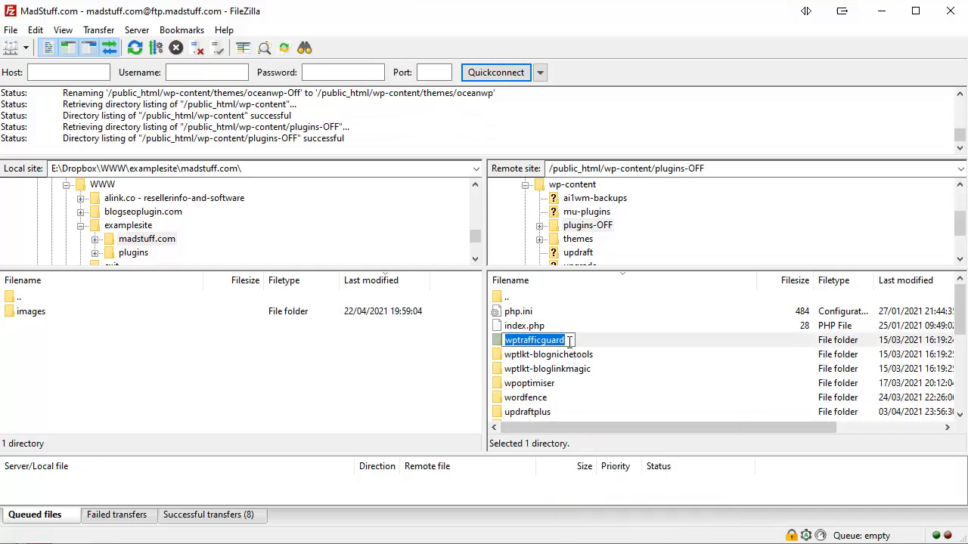
type("-1")
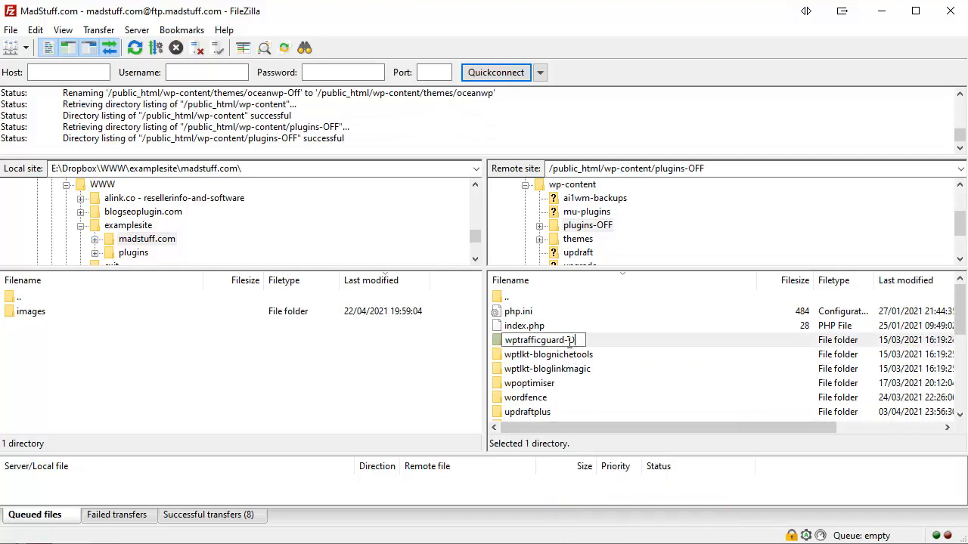
key("Return")
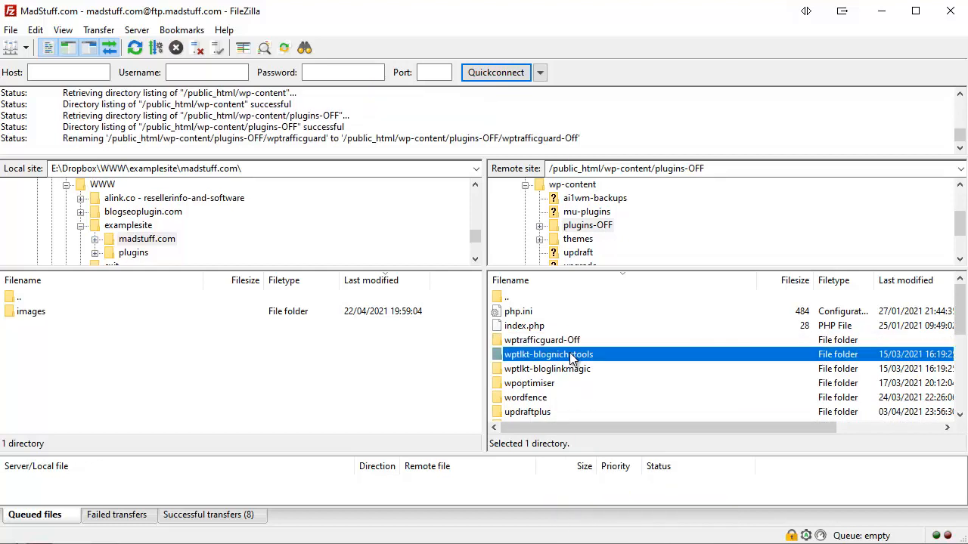
Add -Off to wptlkt-blognichetools and select plugins-OFF in the server tree.
double_click(548, 353)
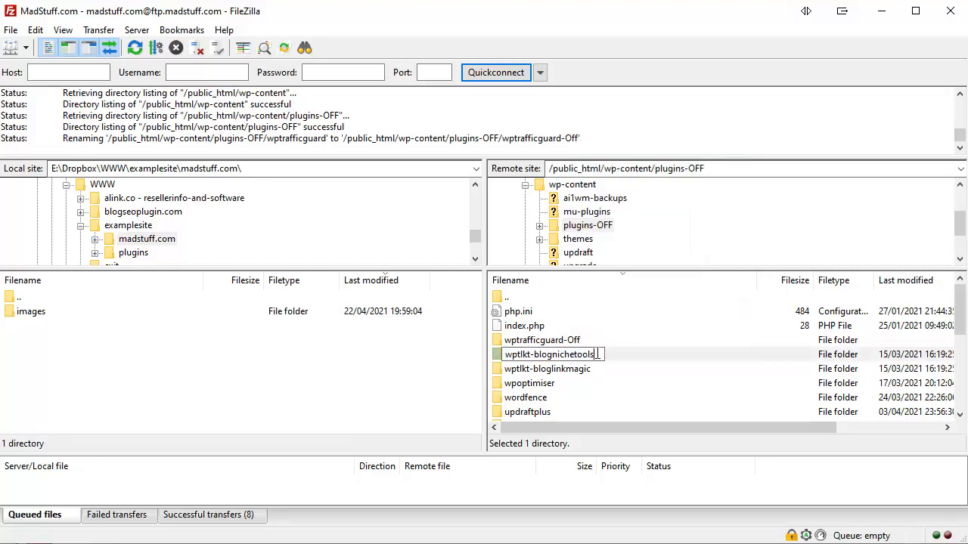
type("-Off")
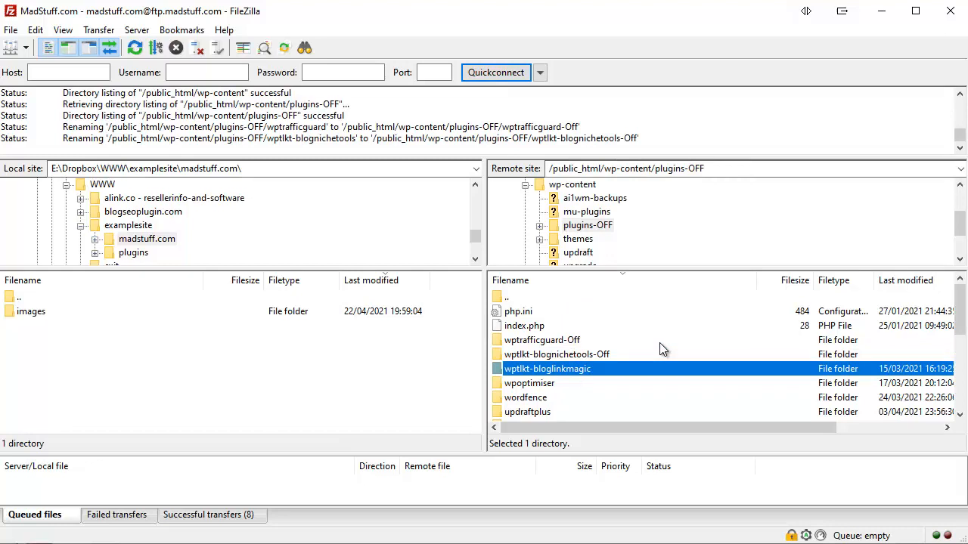
mouse_move(663, 374)
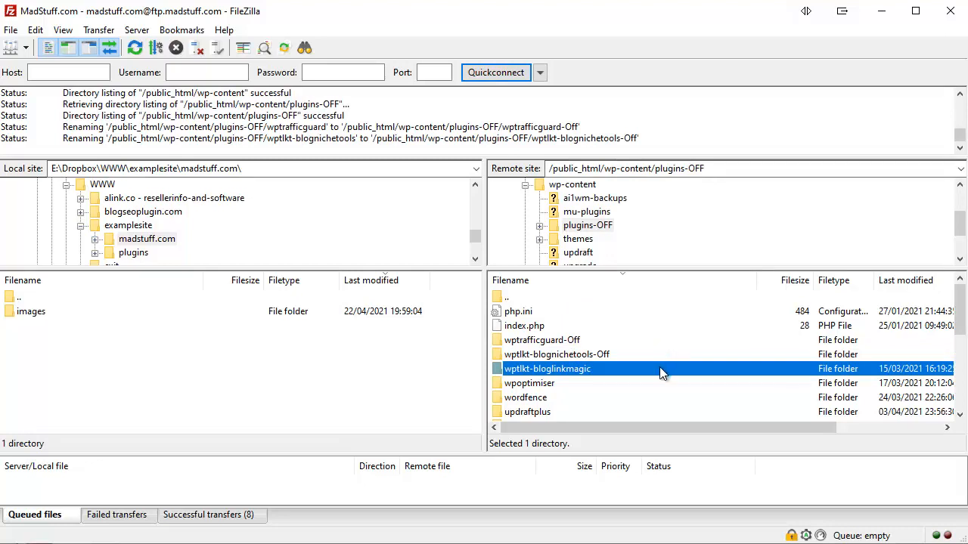
mouse_move(594, 359)
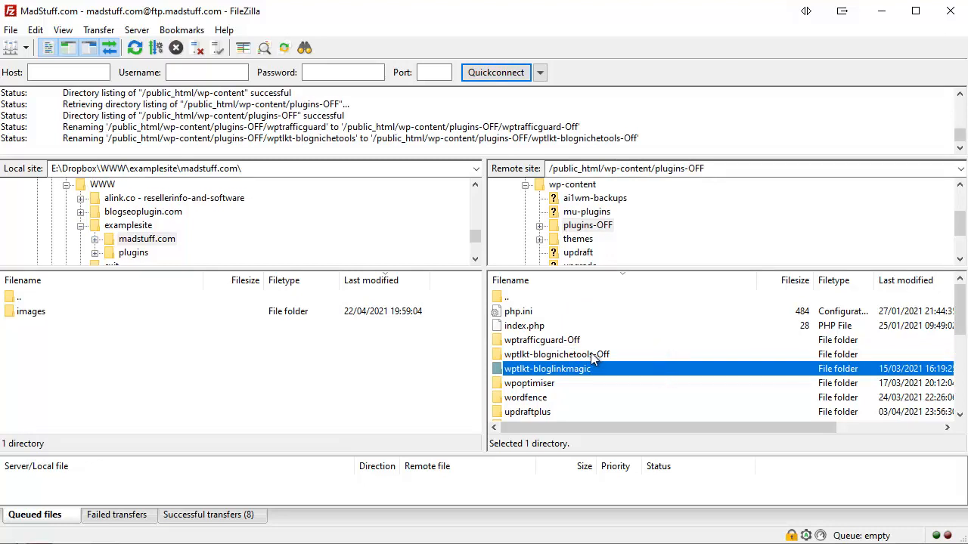
mouse_move(544, 236)
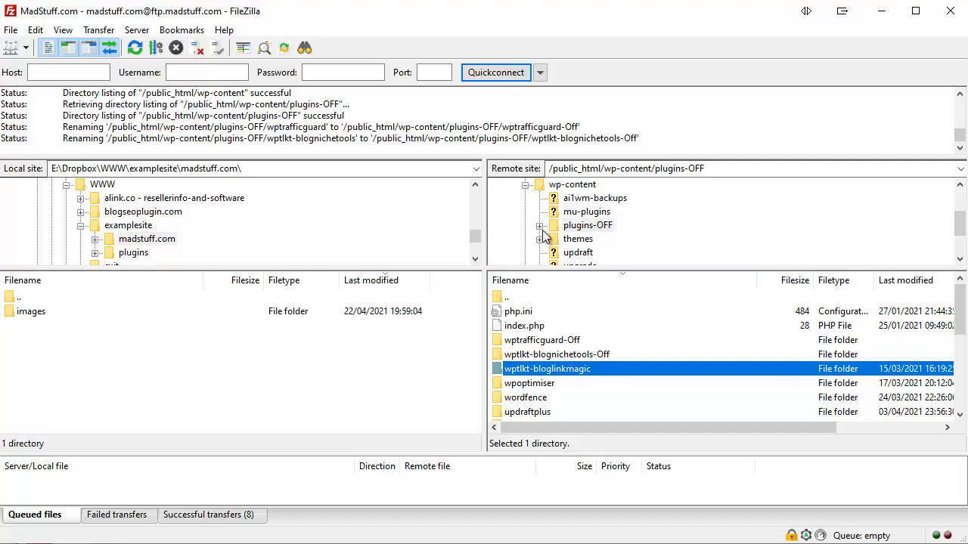
left_click(588, 225)
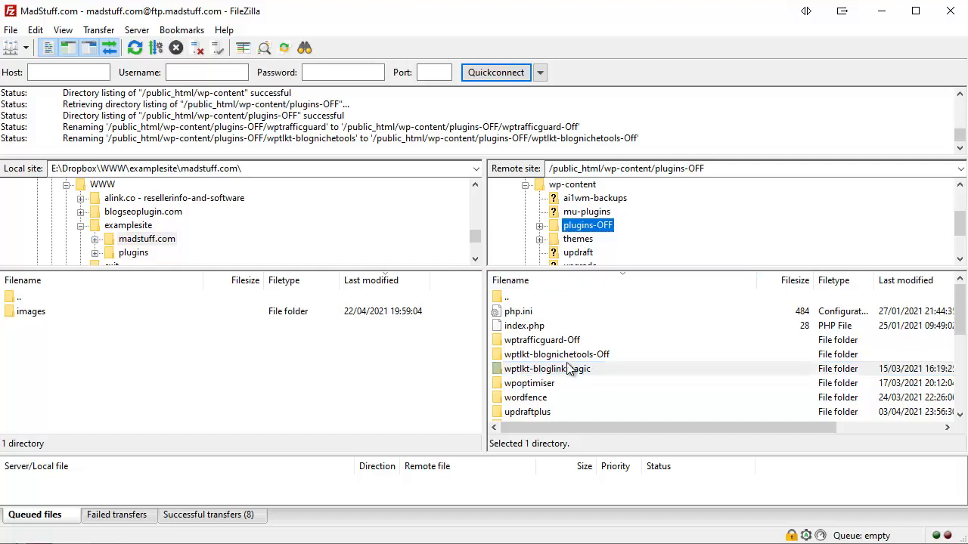
Return to wp-content and rename the plugins-OFF folder back to plugins.
left_click(572, 184)
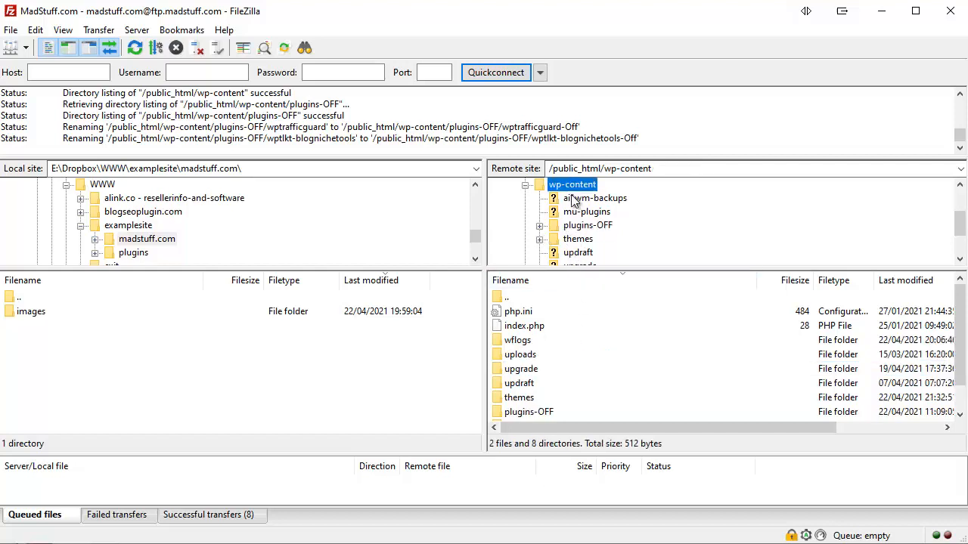
right_click(528, 412)
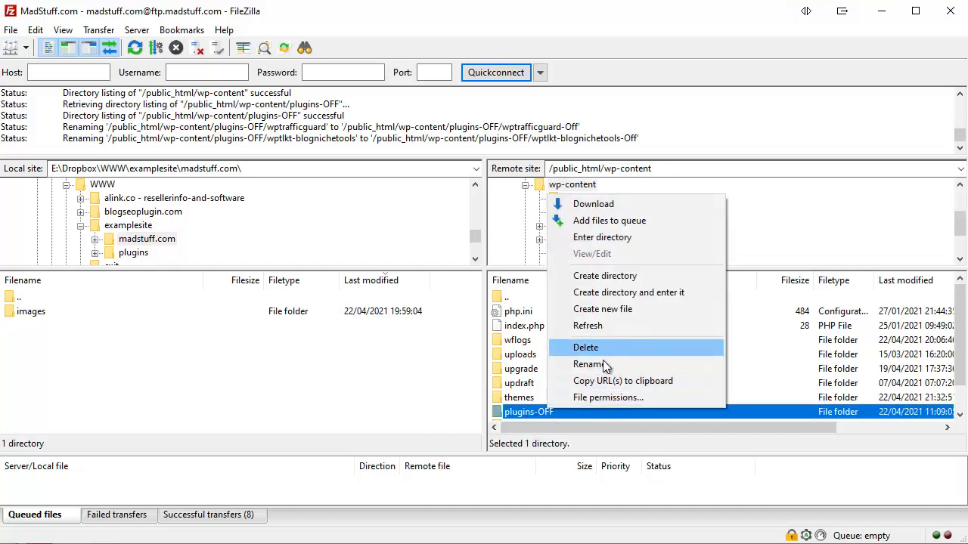
left_click(589, 364)
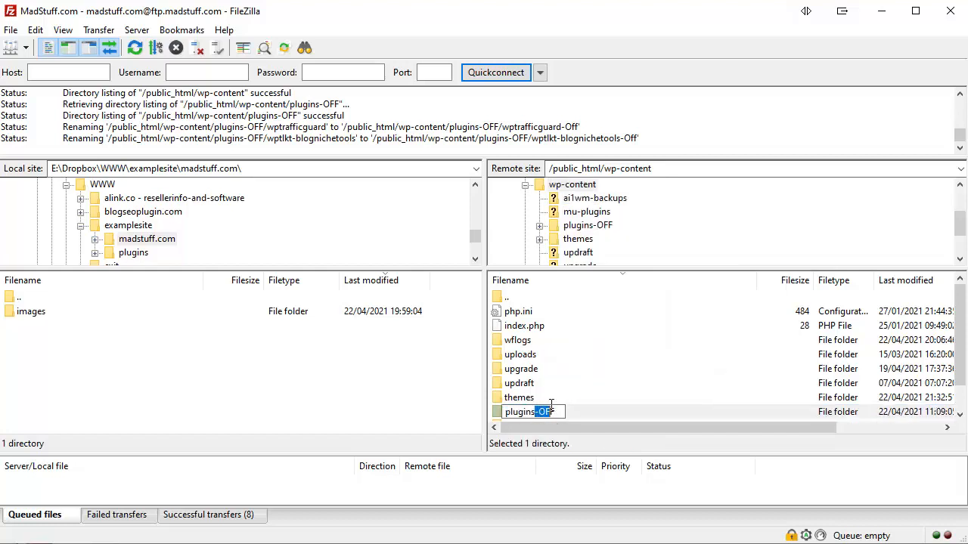
key("Return")
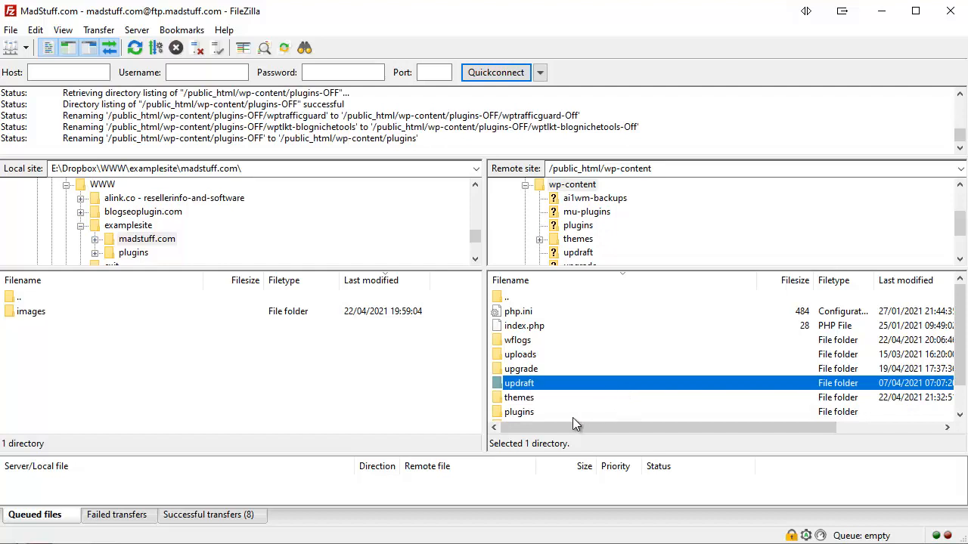
mouse_move(541, 423)
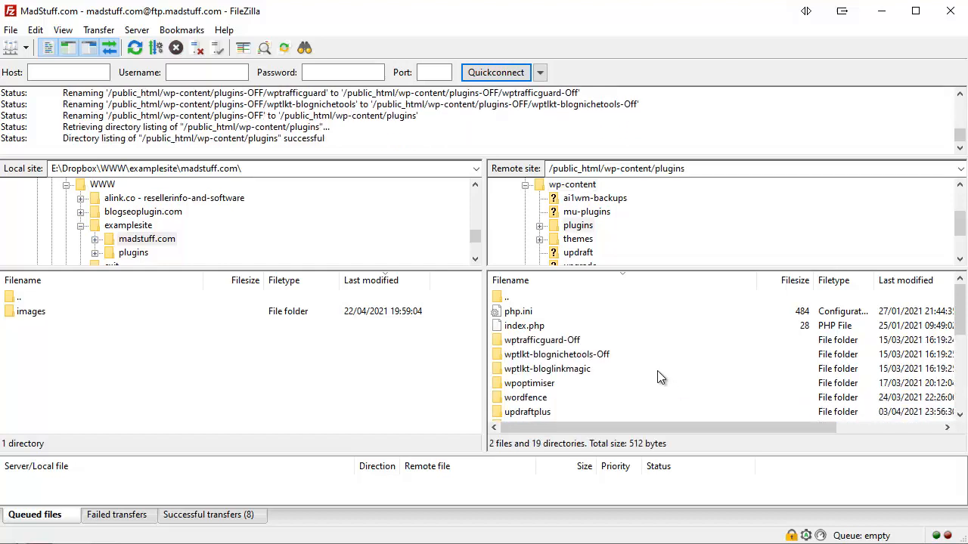
mouse_move(557, 356)
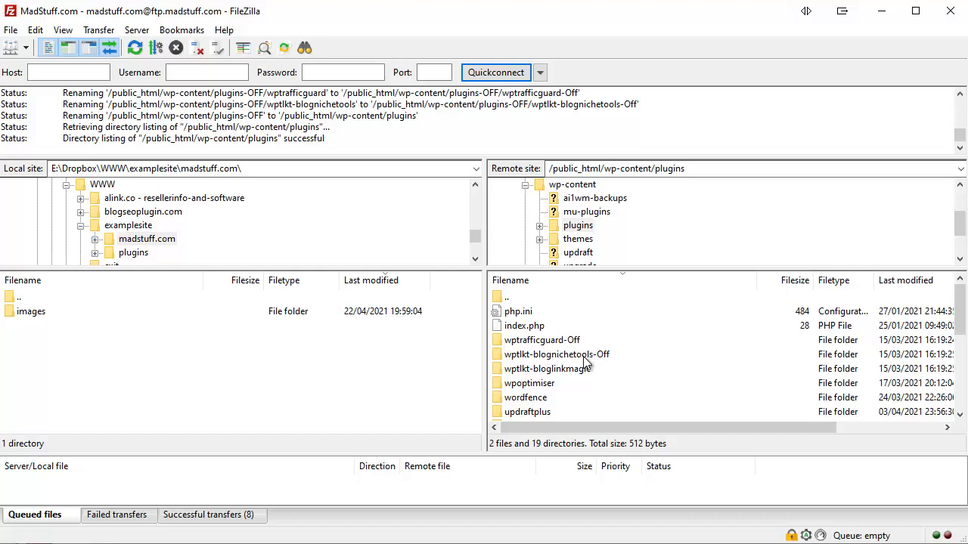
mouse_move(557, 347)
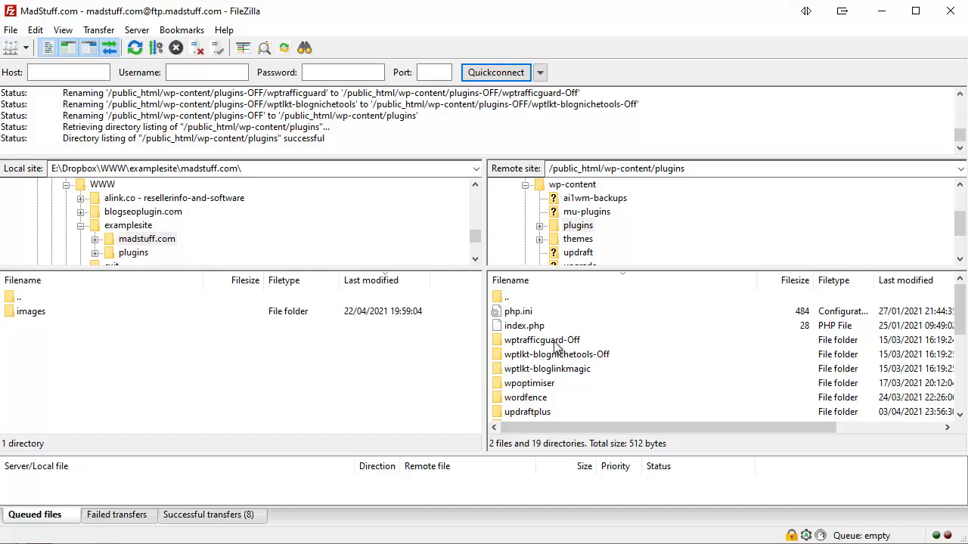
mouse_move(576, 349)
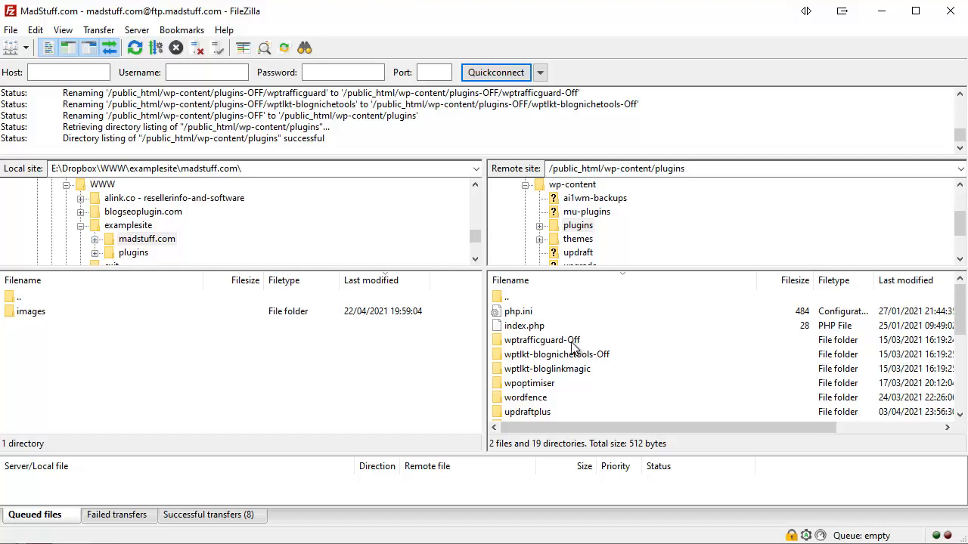
mouse_move(556, 371)
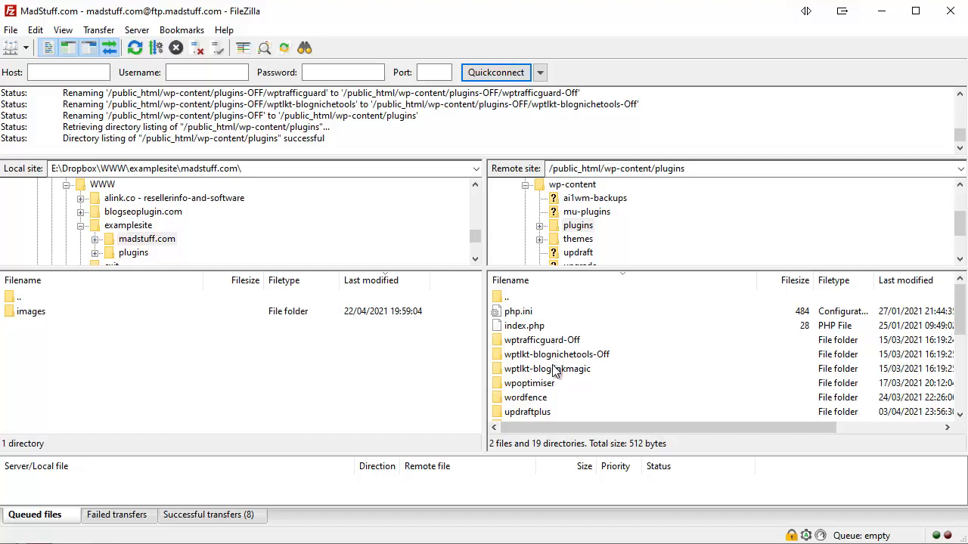
mouse_move(559, 348)
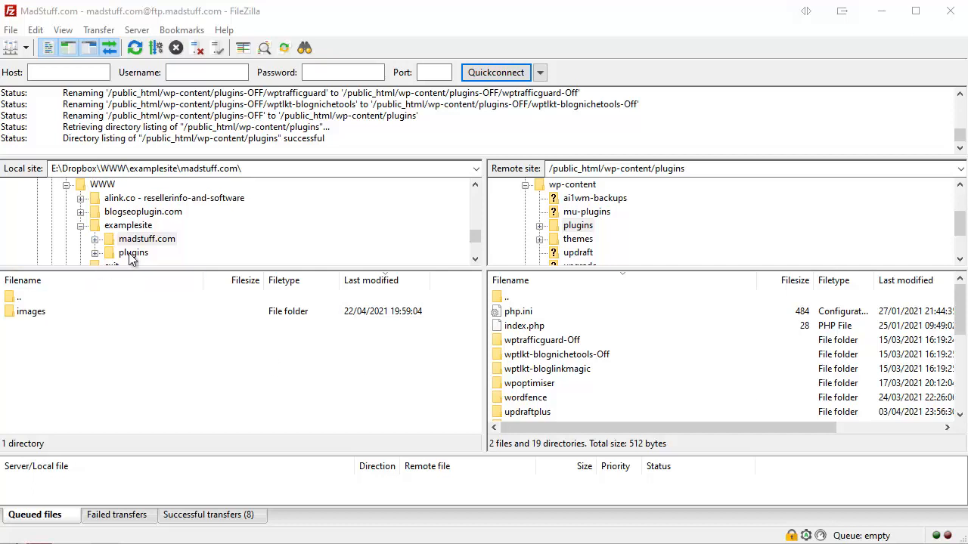
Browse the local plugins folder's zip files, then expand the server's plugins folder to list its subfolders.
left_click(134, 252)
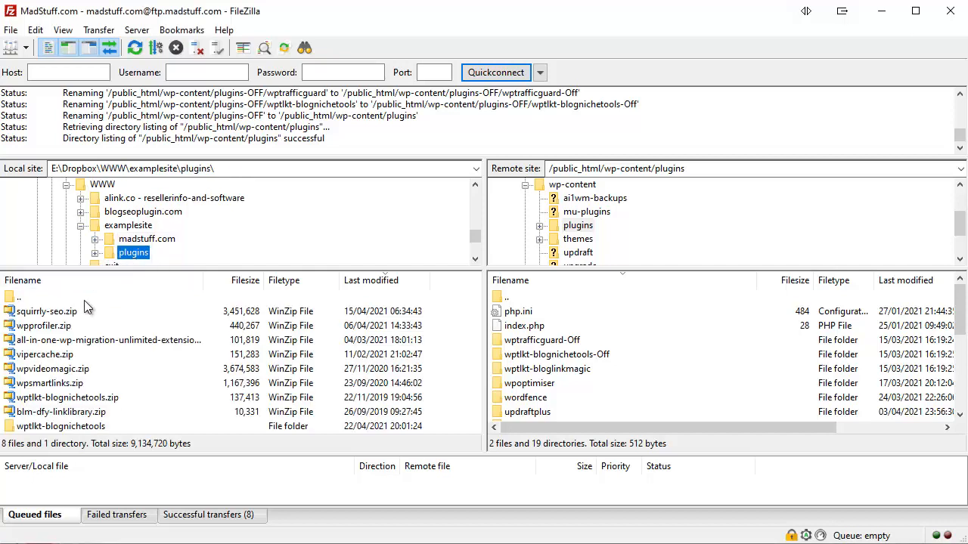
mouse_move(94, 373)
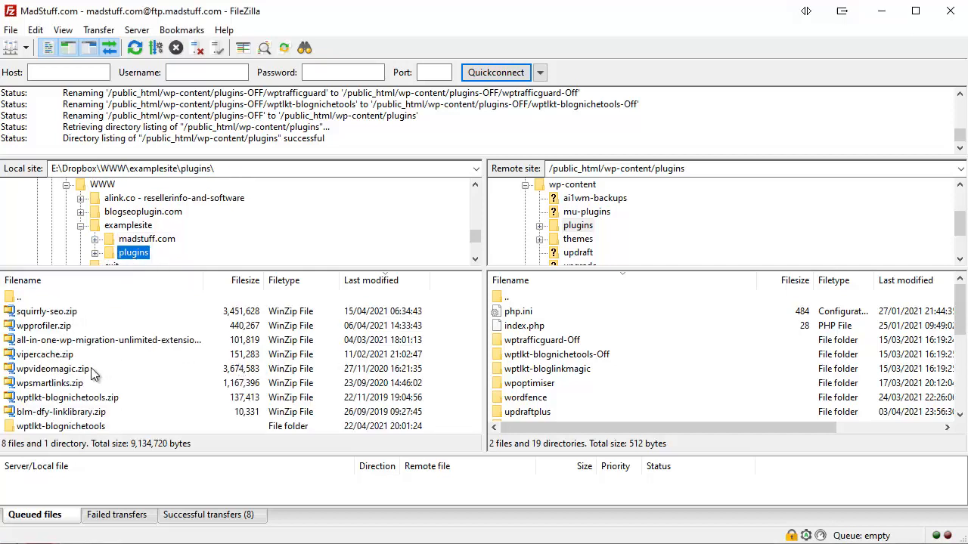
mouse_move(61, 364)
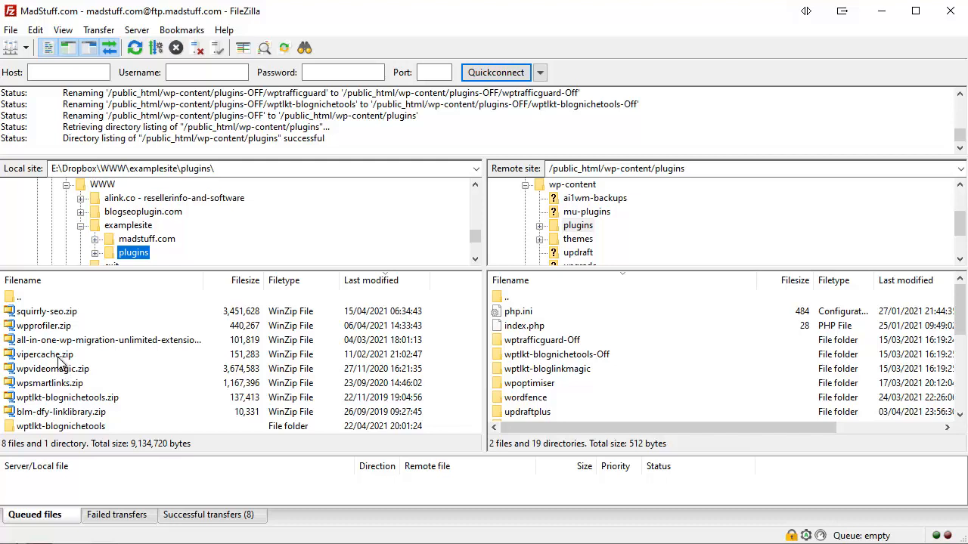
left_click(44, 354)
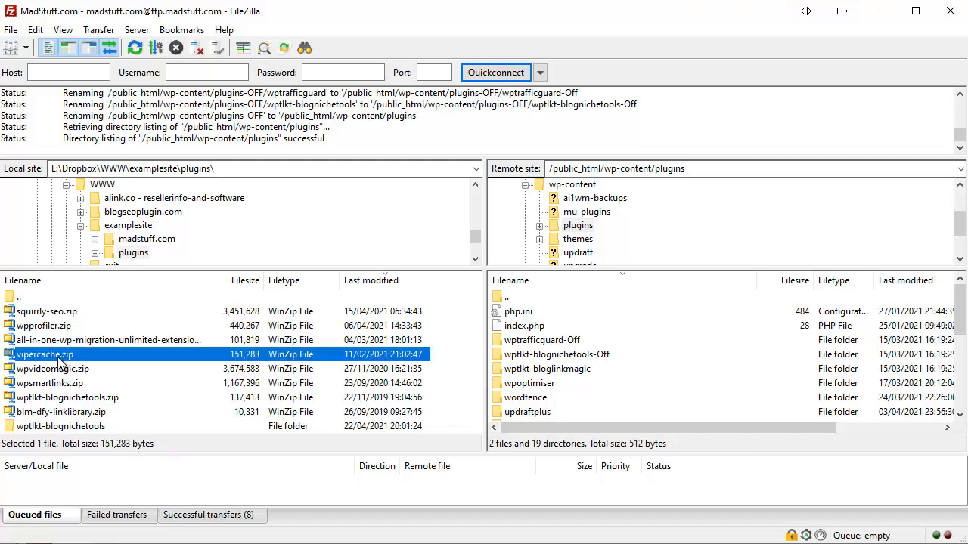
mouse_move(80, 431)
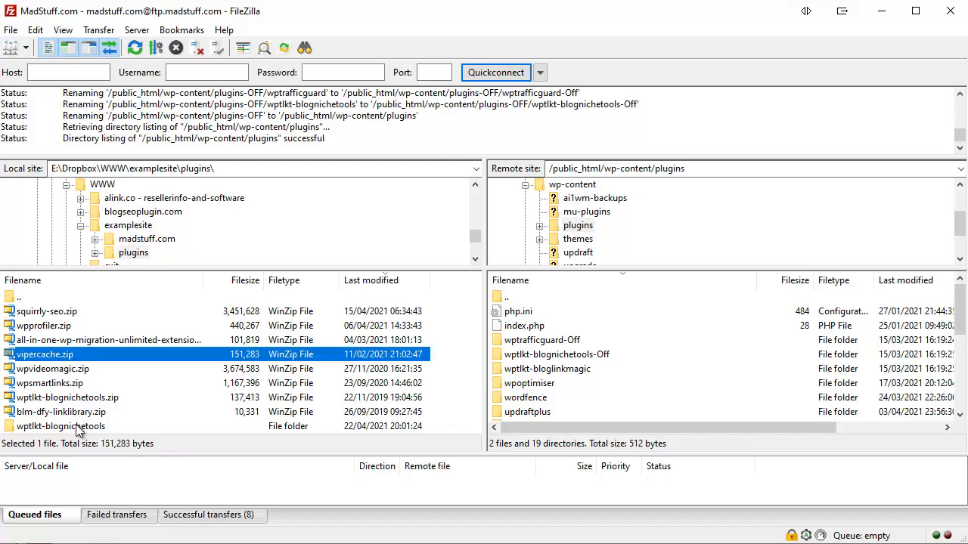
left_click(60, 425)
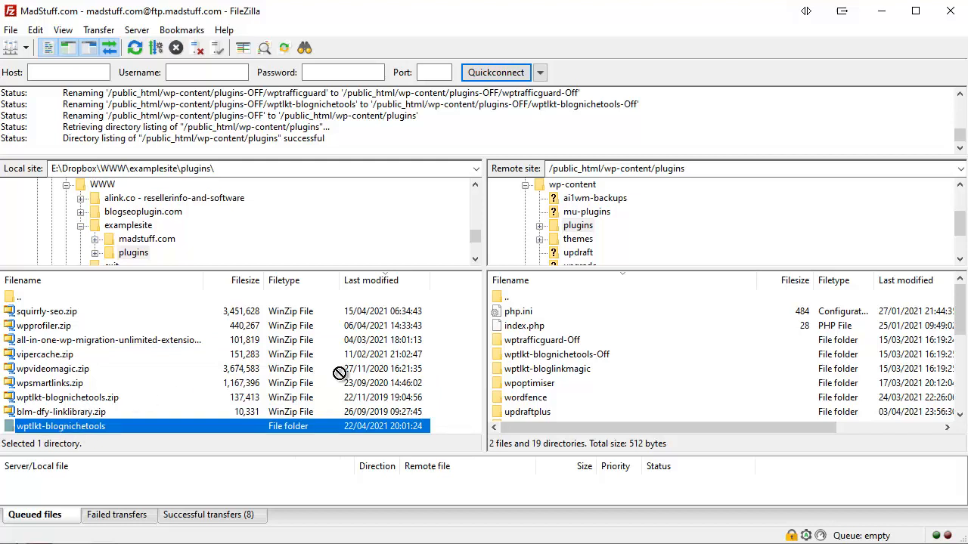
left_click(578, 225)
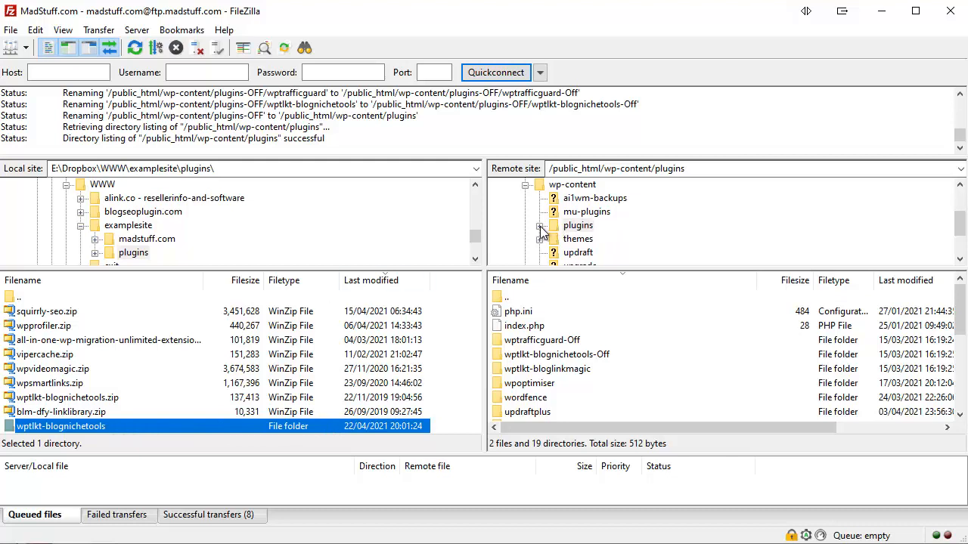
left_click(540, 226)
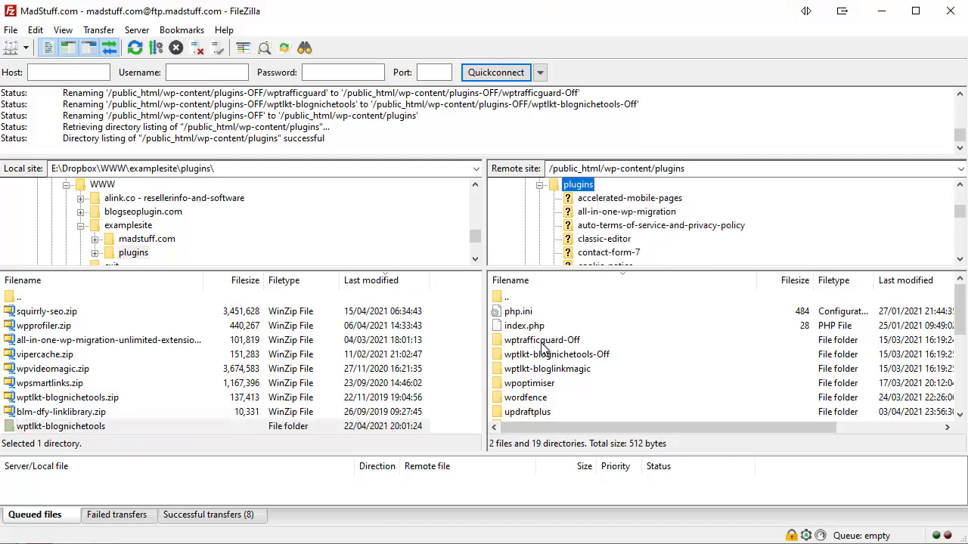
mouse_move(553, 399)
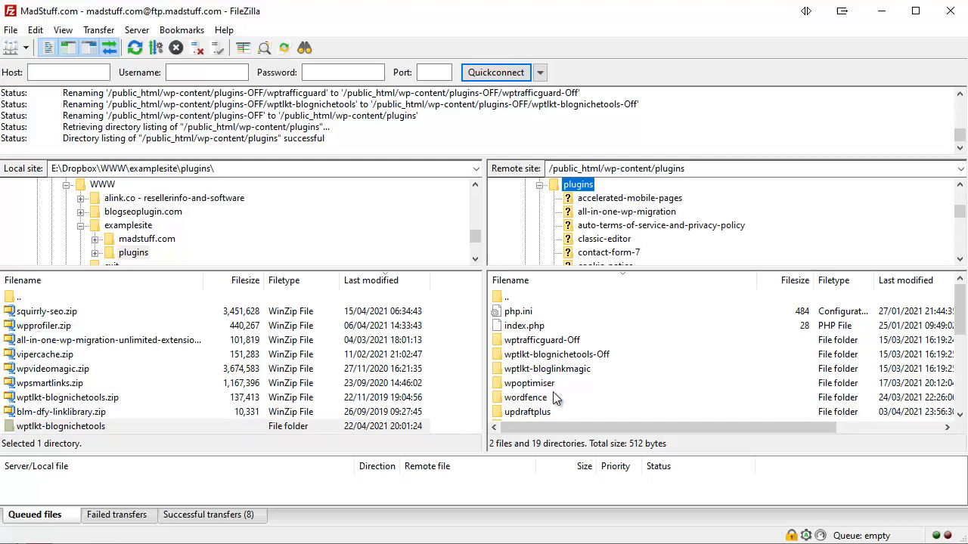